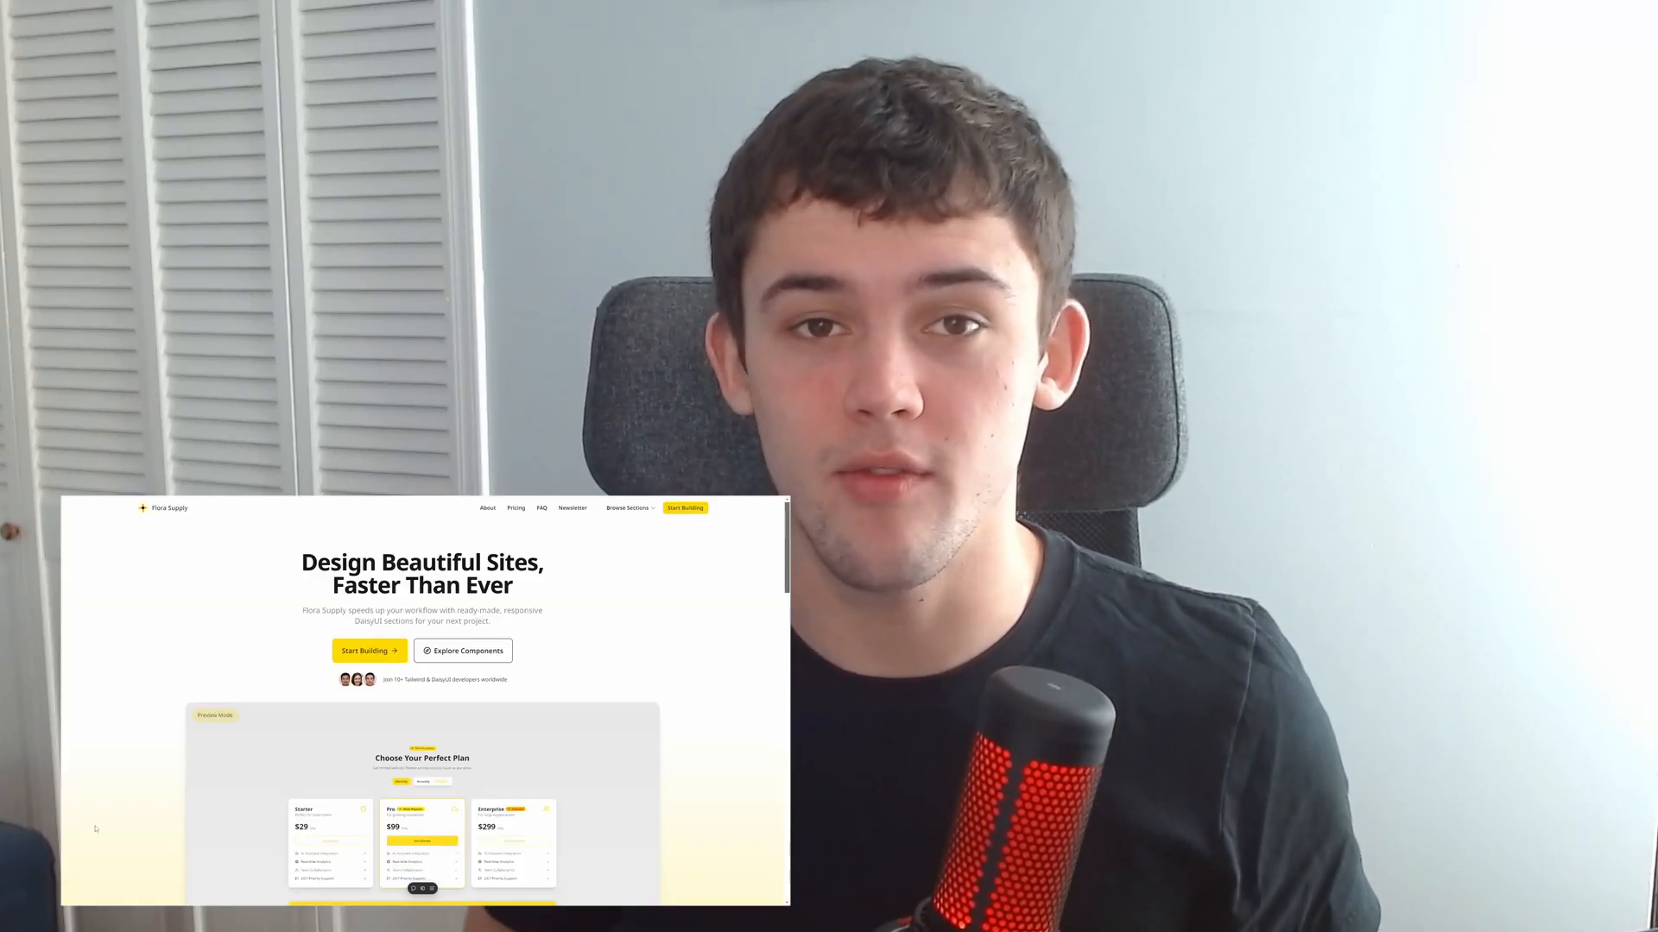
Scroll through the Flora Supply landing page sections.
{"action": "scroll", "scroll_direction": "down", "scroll_amount": 3}
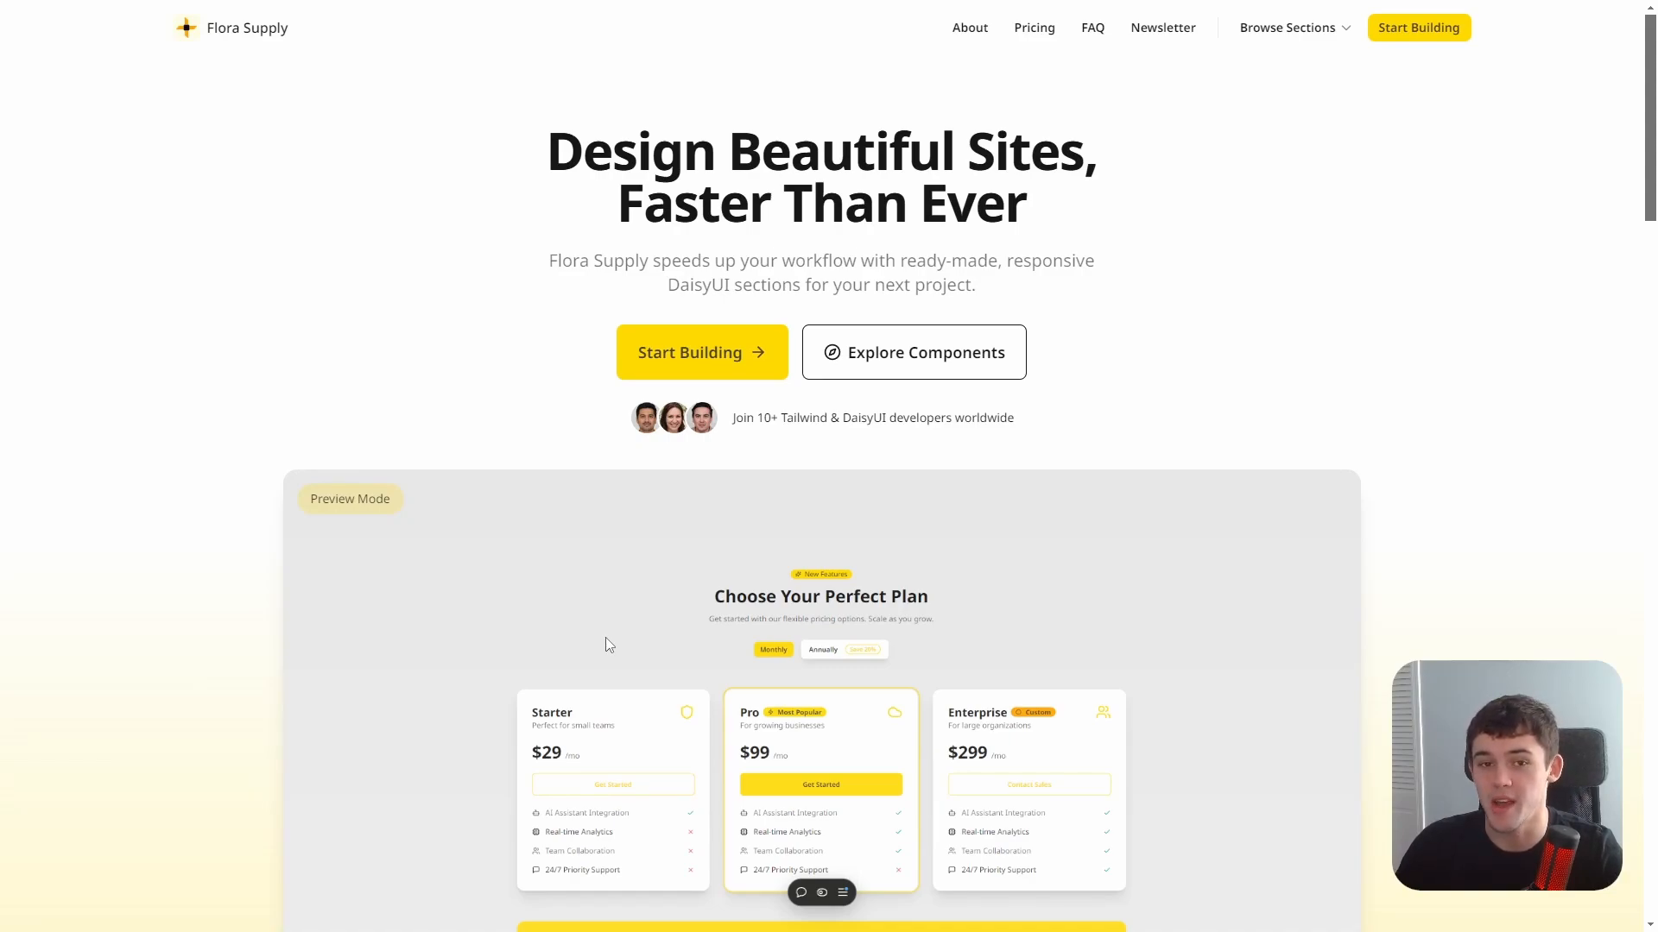
{"action": "mouse_move", "coordinate": [443, 554]}
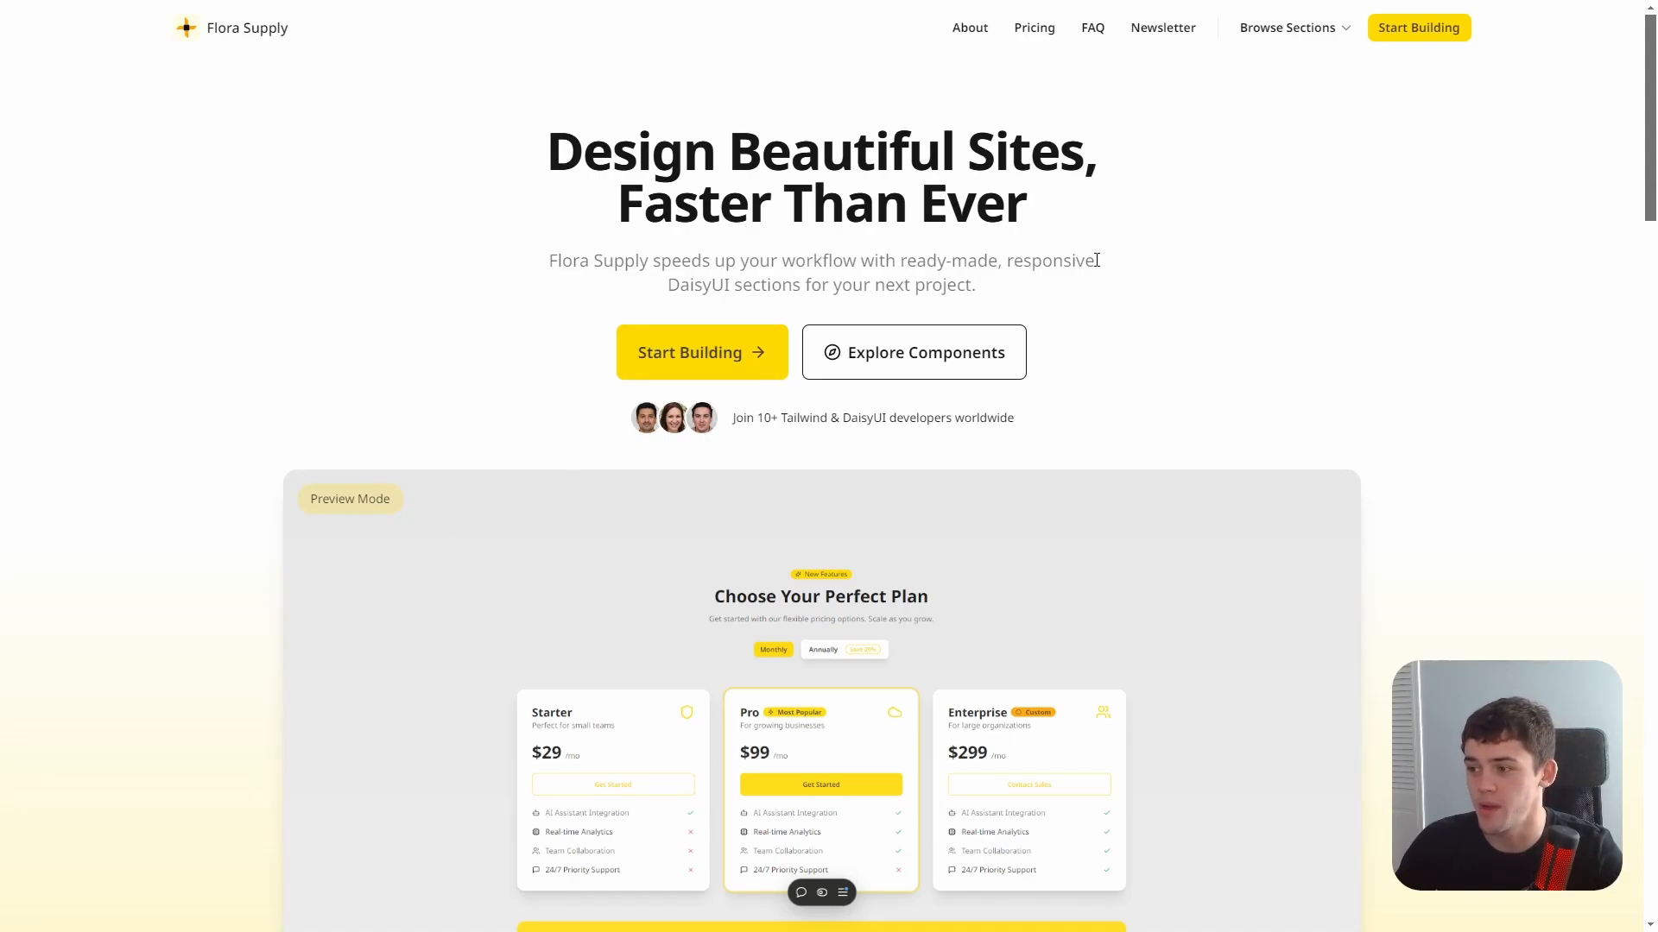
{"action": "left_click", "coordinate": [1288, 28]}
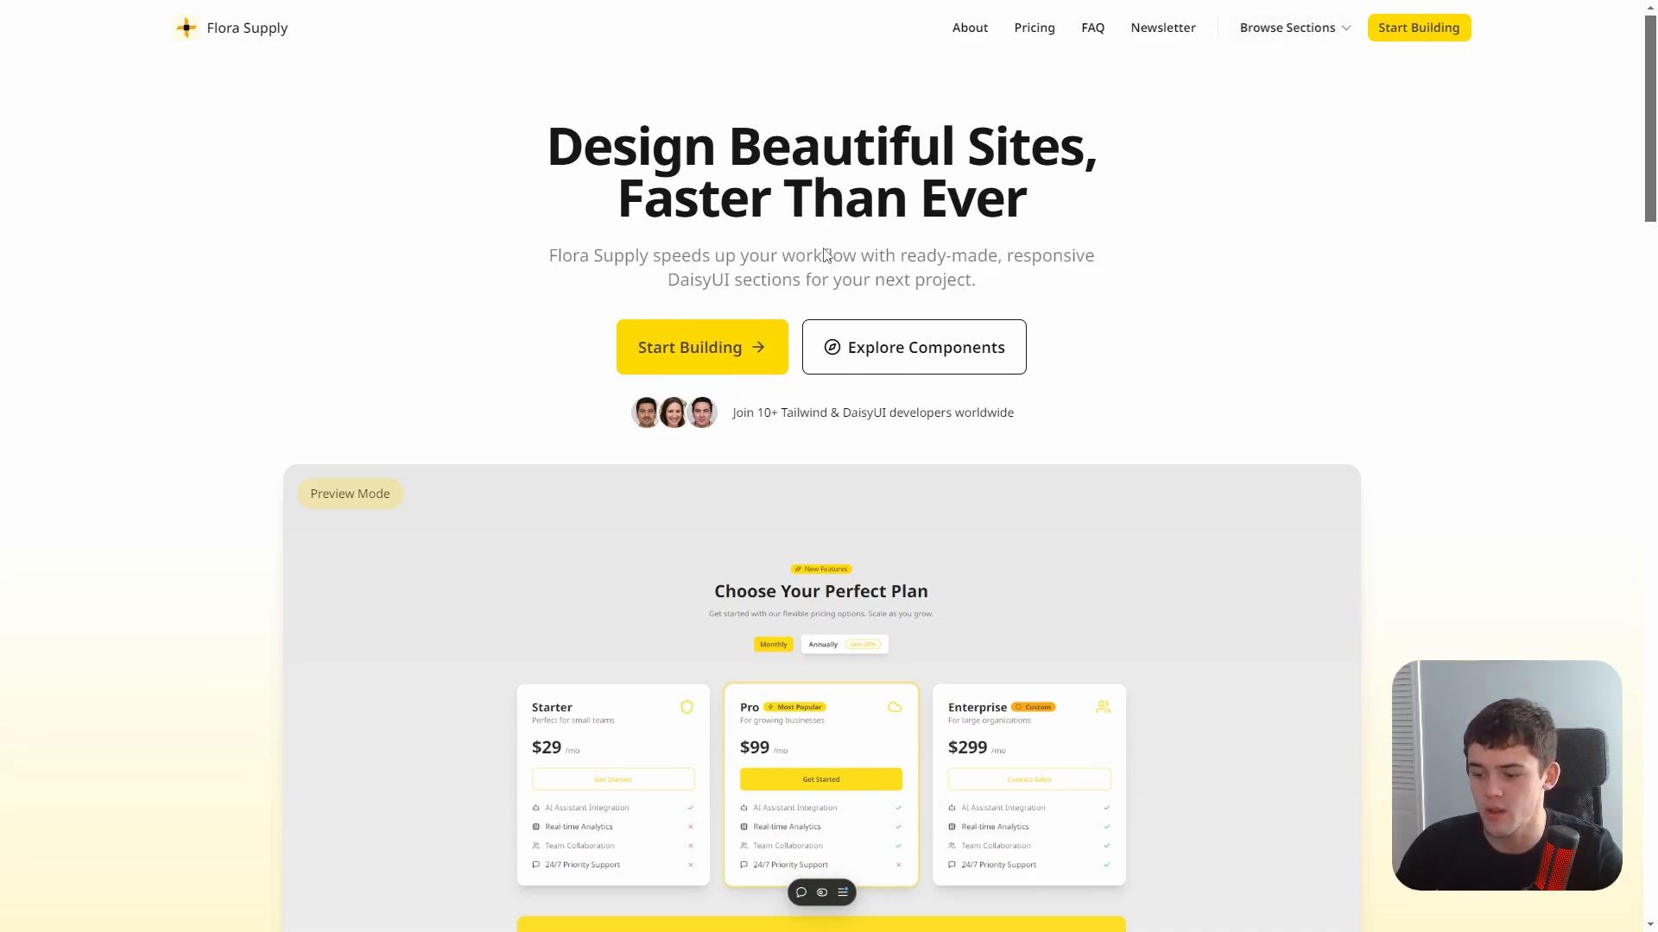
{"action": "scroll", "scroll_direction": "down", "scroll_amount": 3}
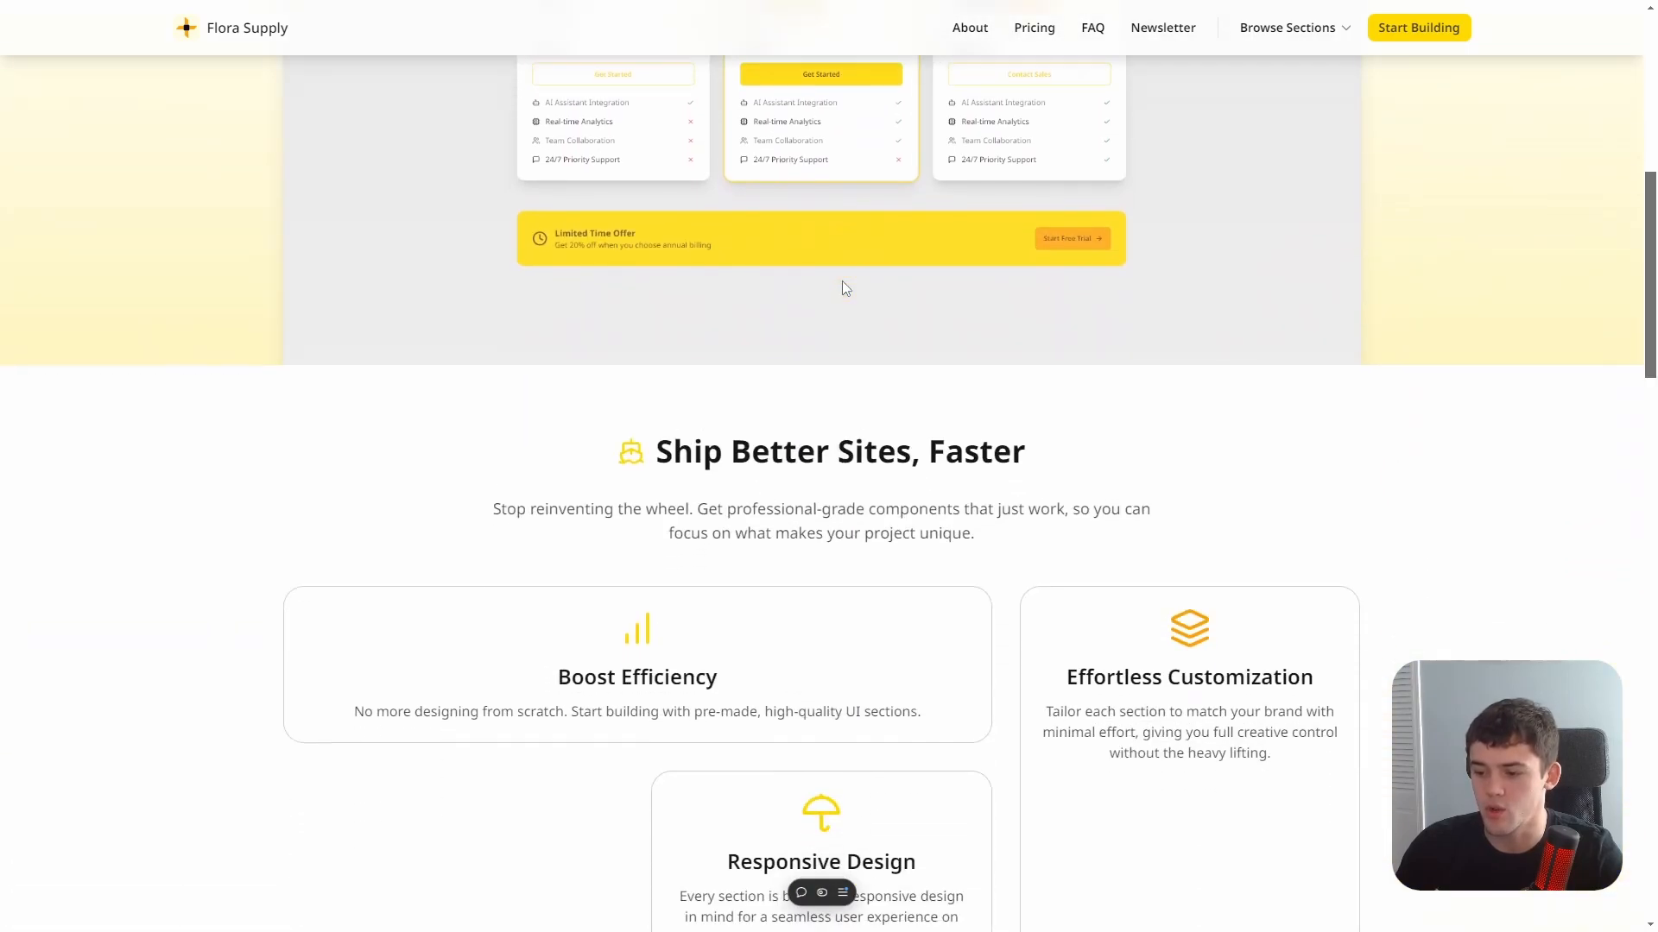
{"action": "scroll", "scroll_direction": "down", "scroll_amount": 3}
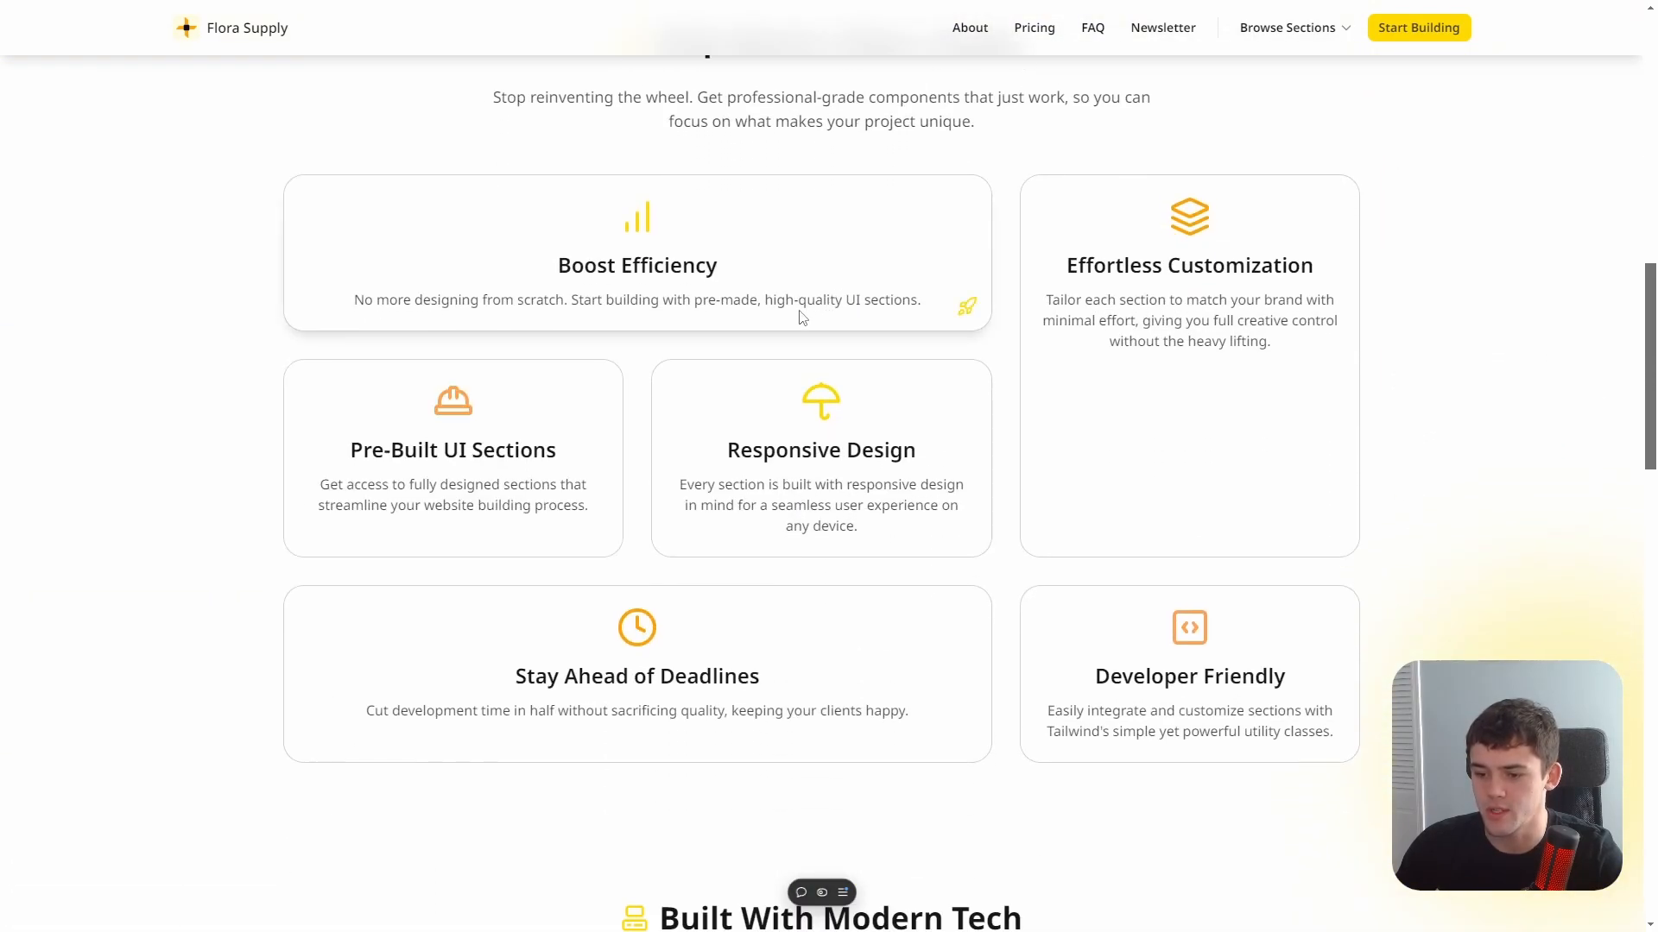
{"action": "scroll", "scroll_direction": "down", "scroll_amount": 3}
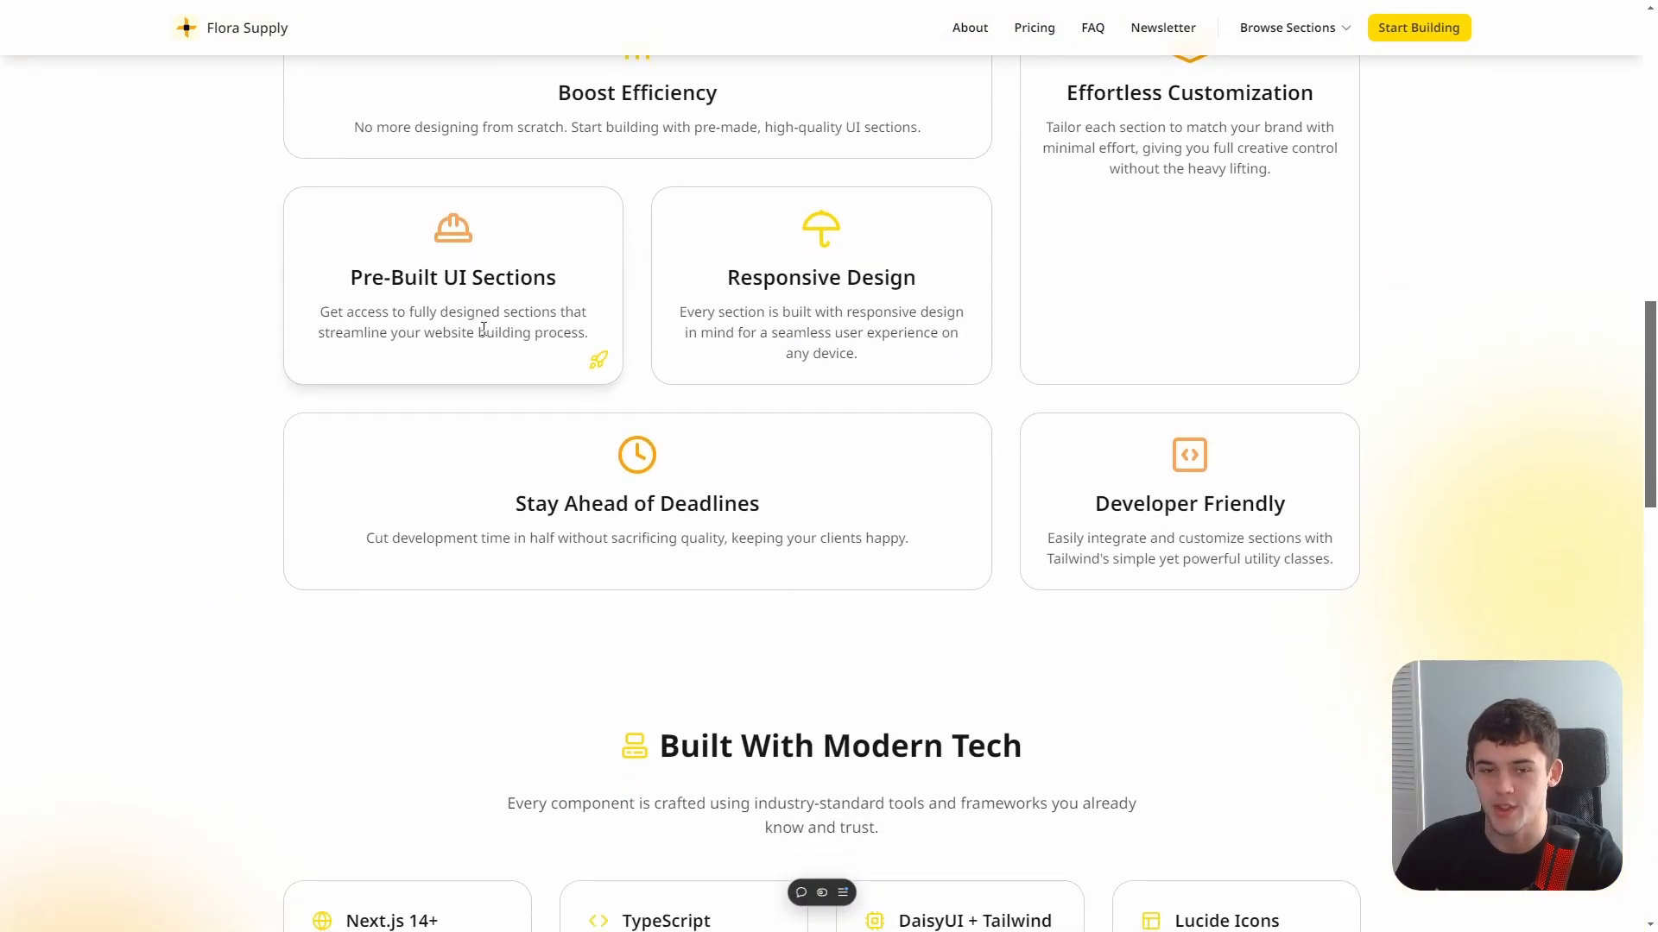
{"action": "scroll", "scroll_direction": "down", "scroll_amount": 3}
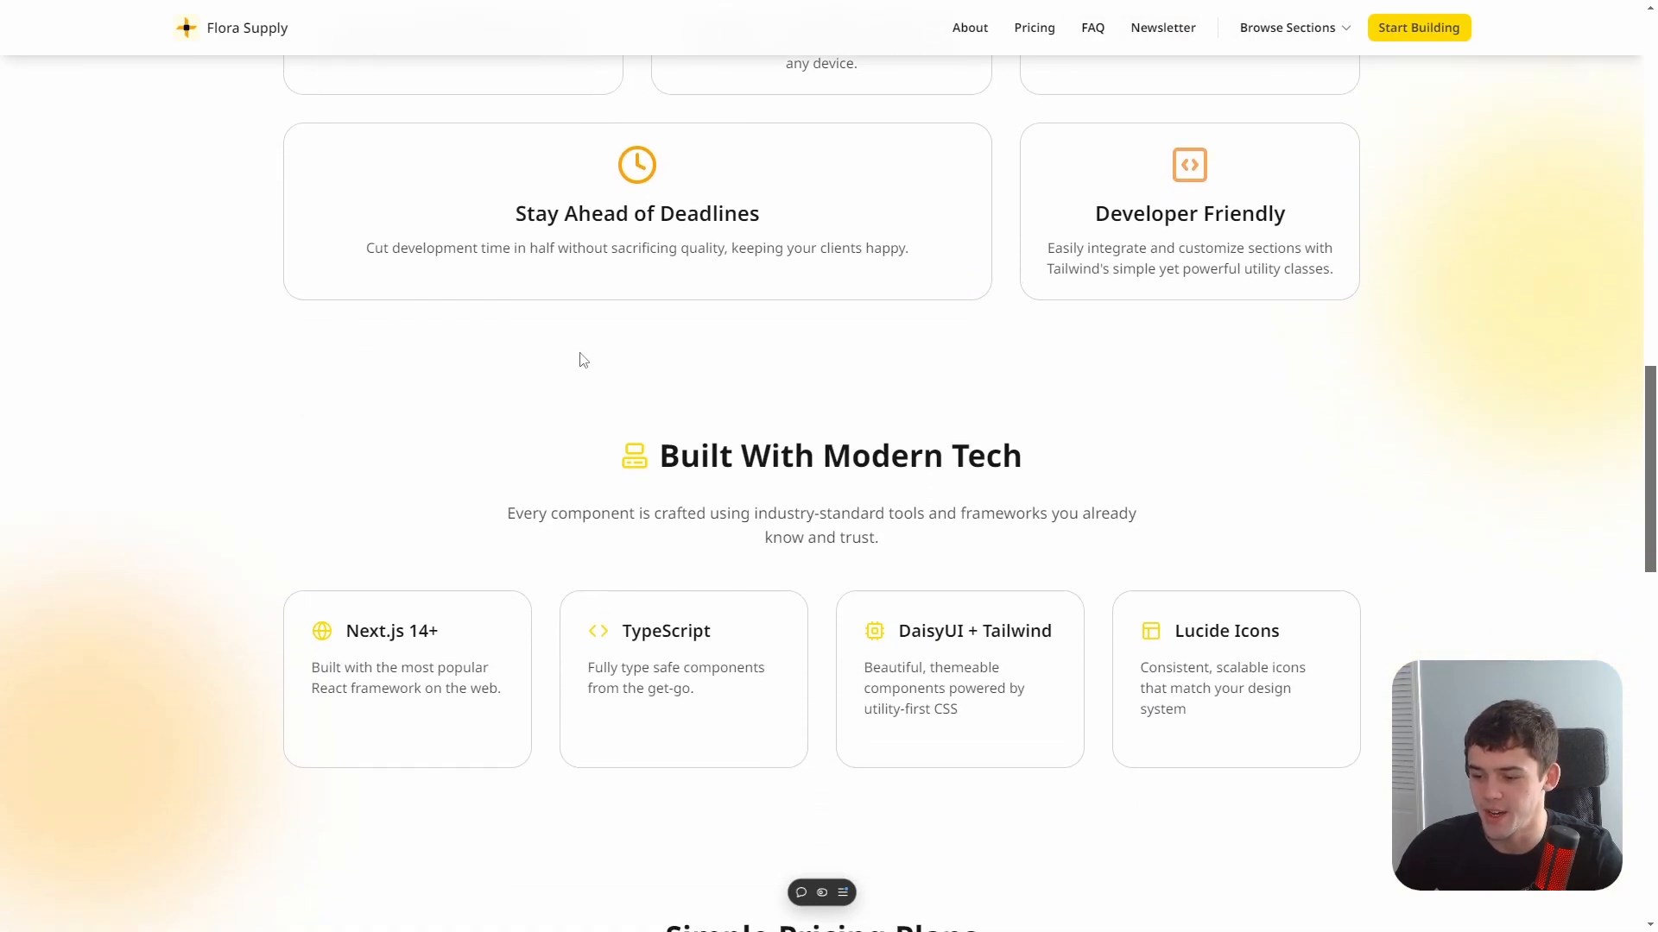
{"action": "scroll", "scroll_direction": "down", "scroll_amount": 3}
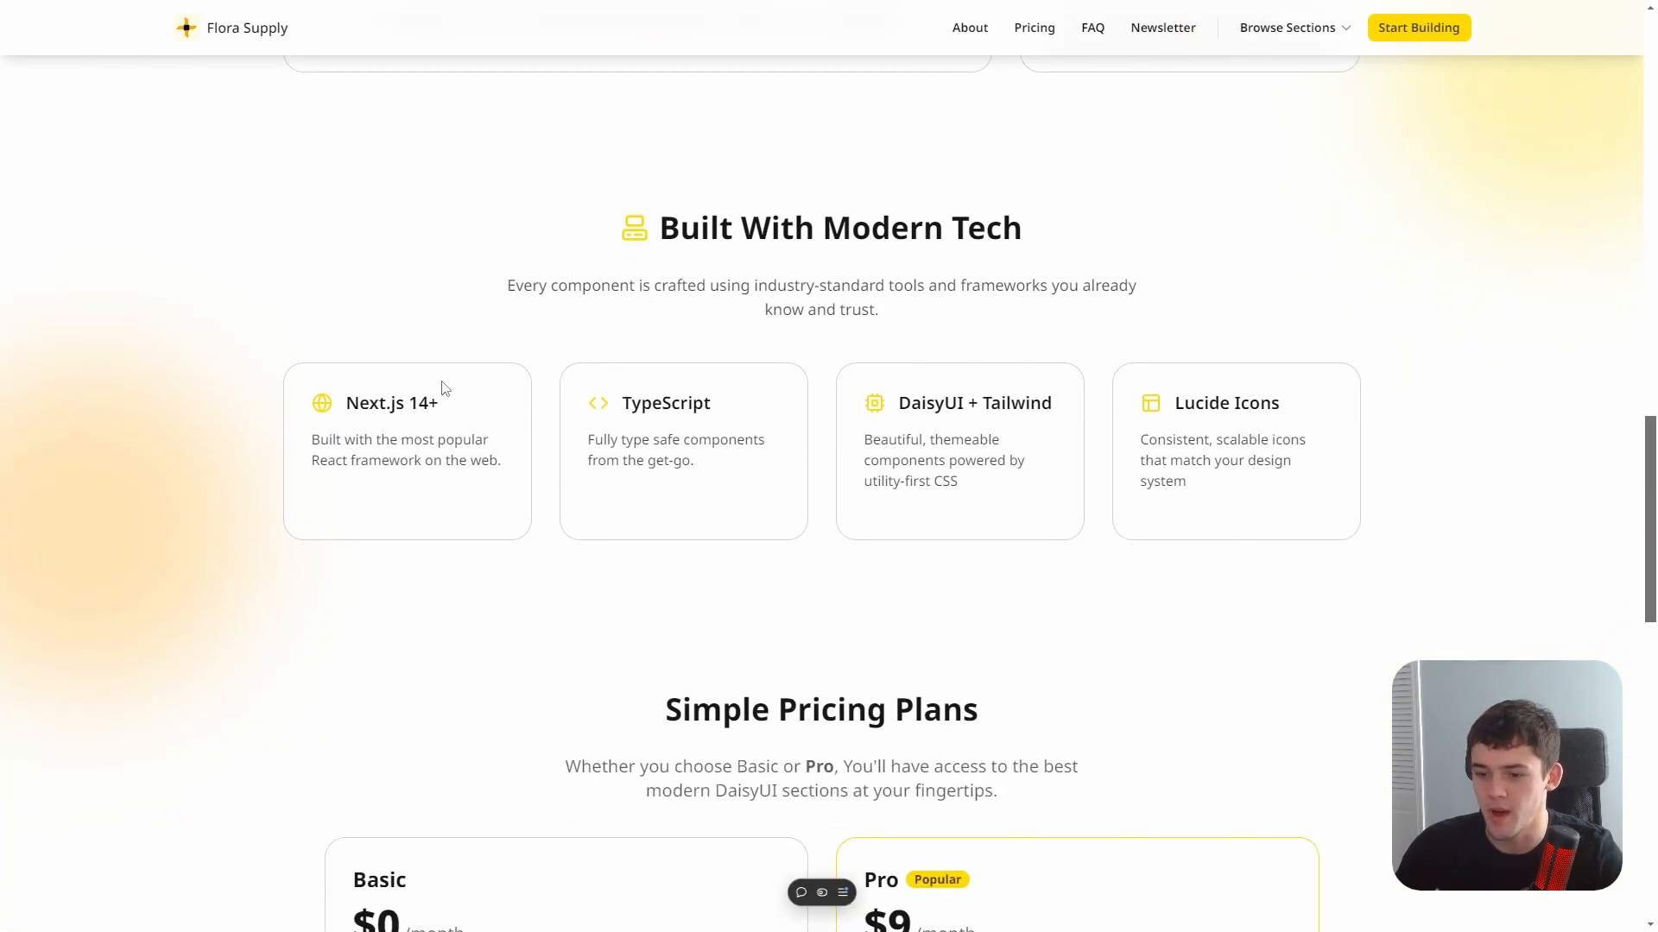
{"action": "mouse_move", "coordinate": [696, 405]}
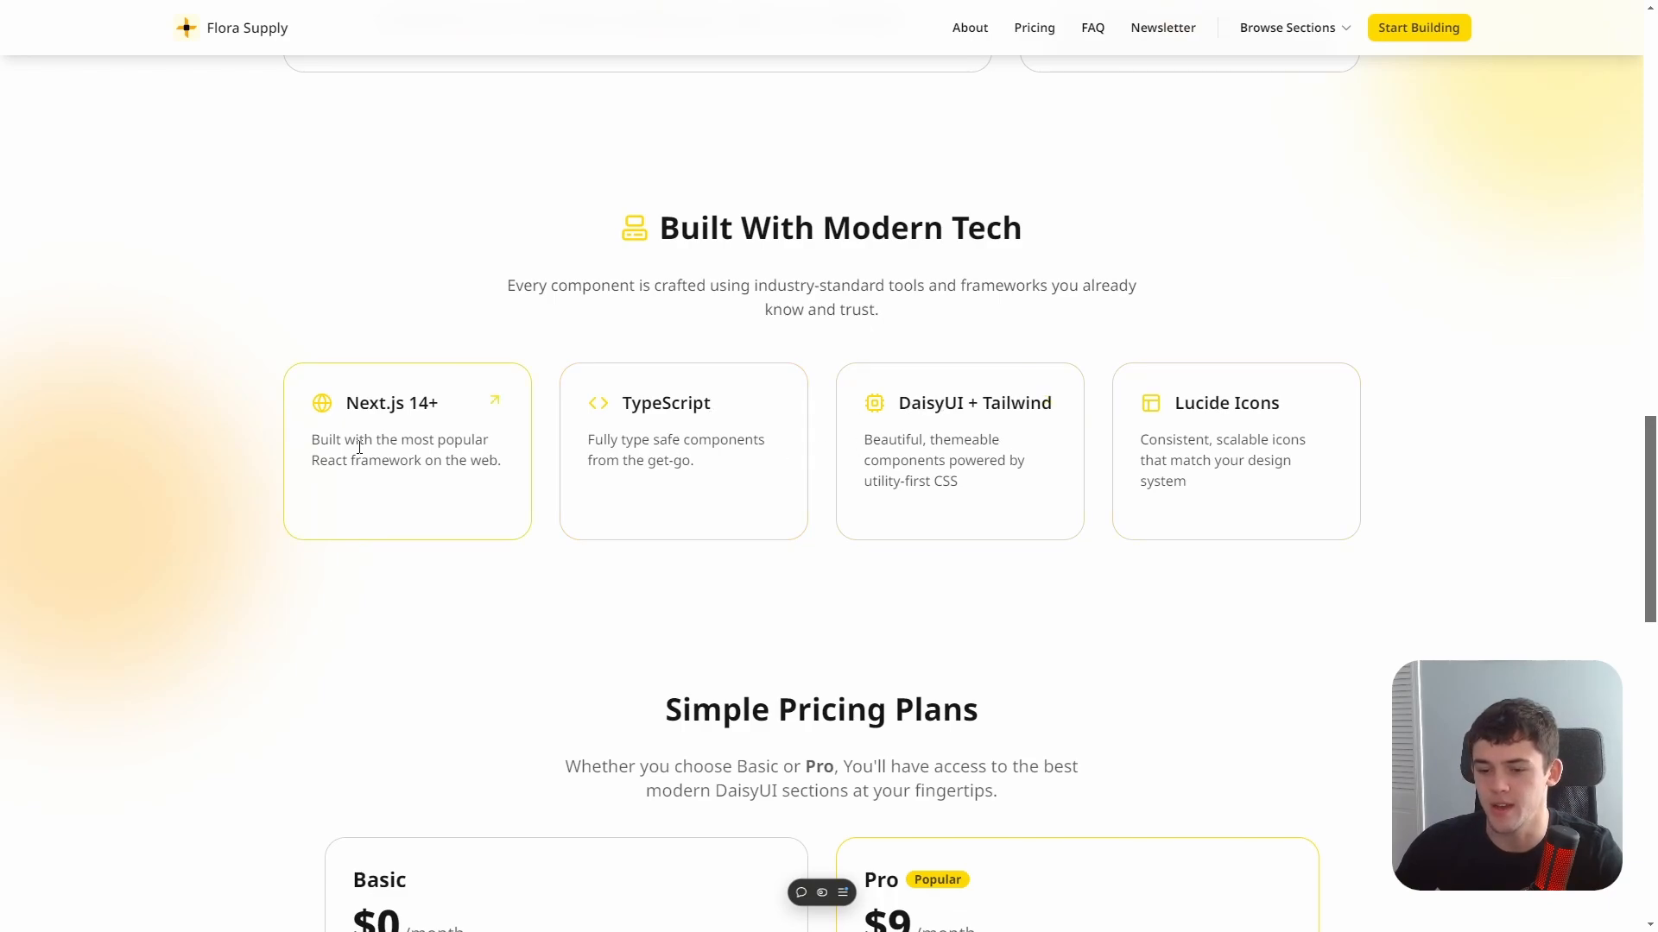
{"action": "mouse_move", "coordinate": [420, 409]}
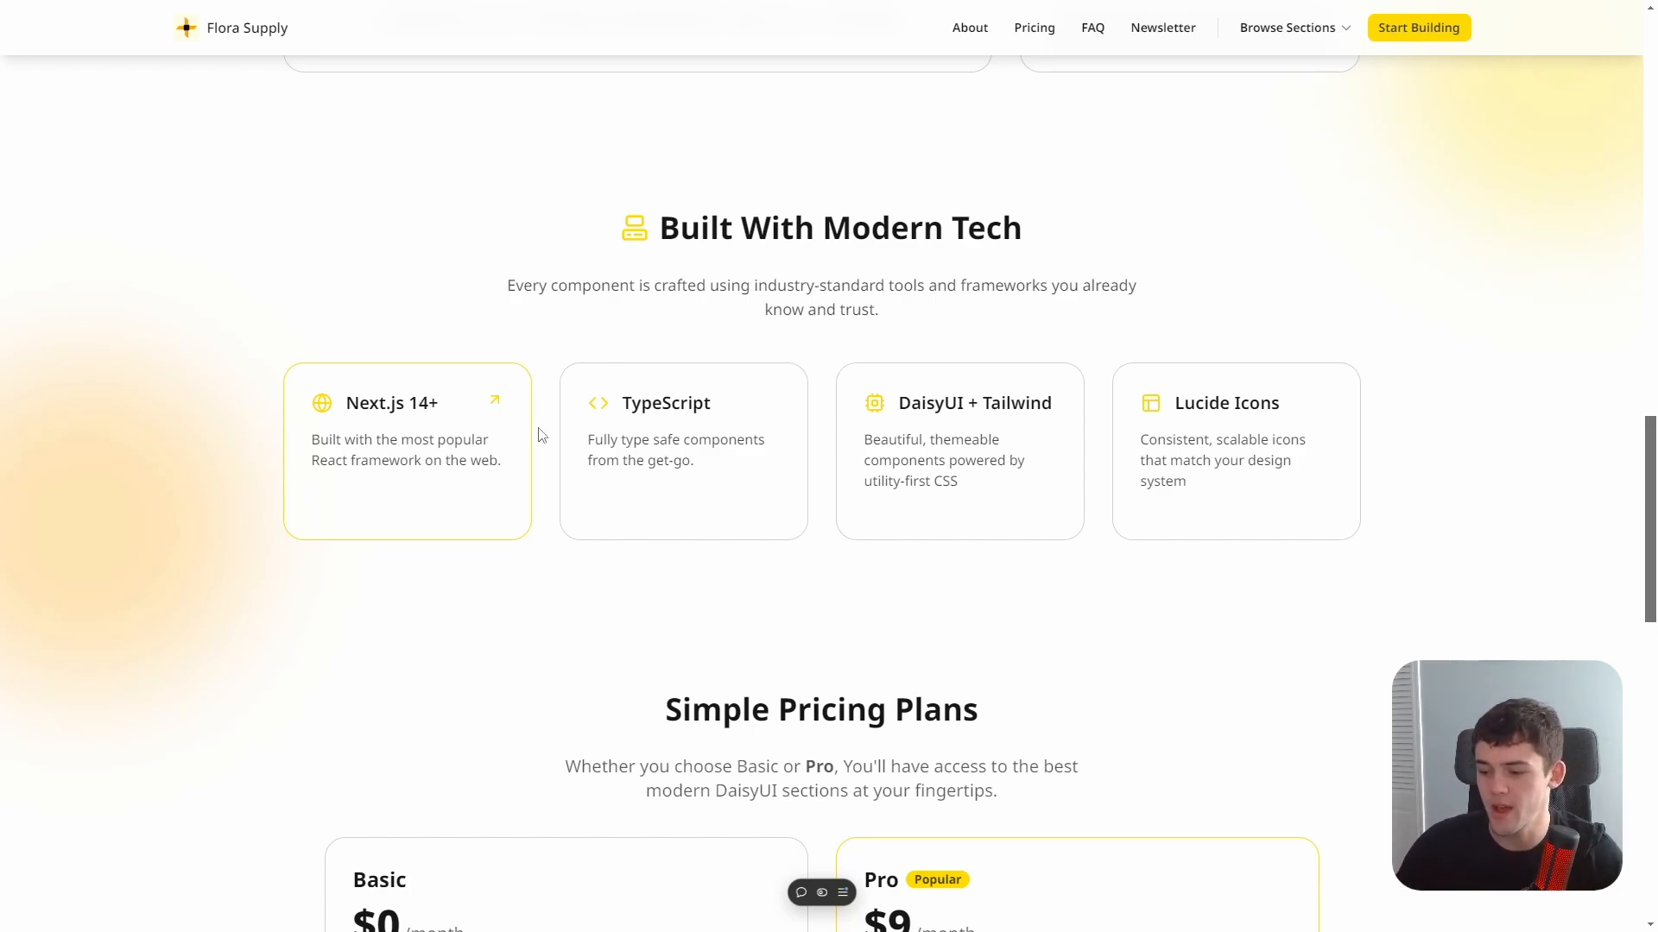
{"action": "scroll", "scroll_direction": "down", "scroll_amount": 3}
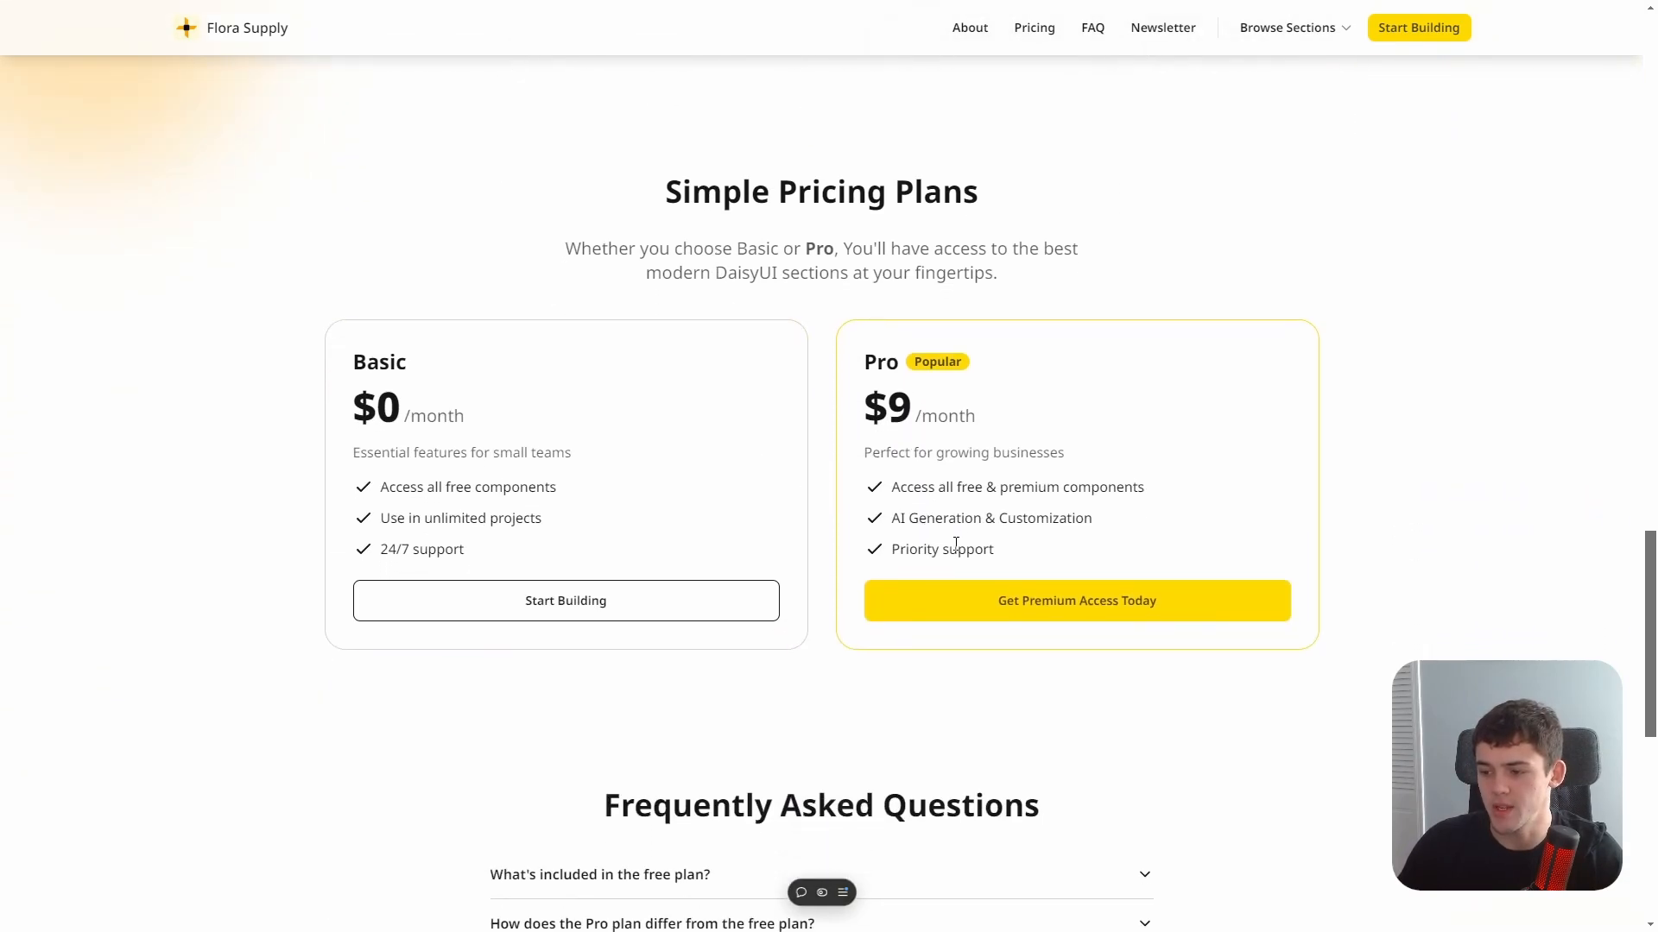
{"action": "mouse_move", "coordinate": [800, 520]}
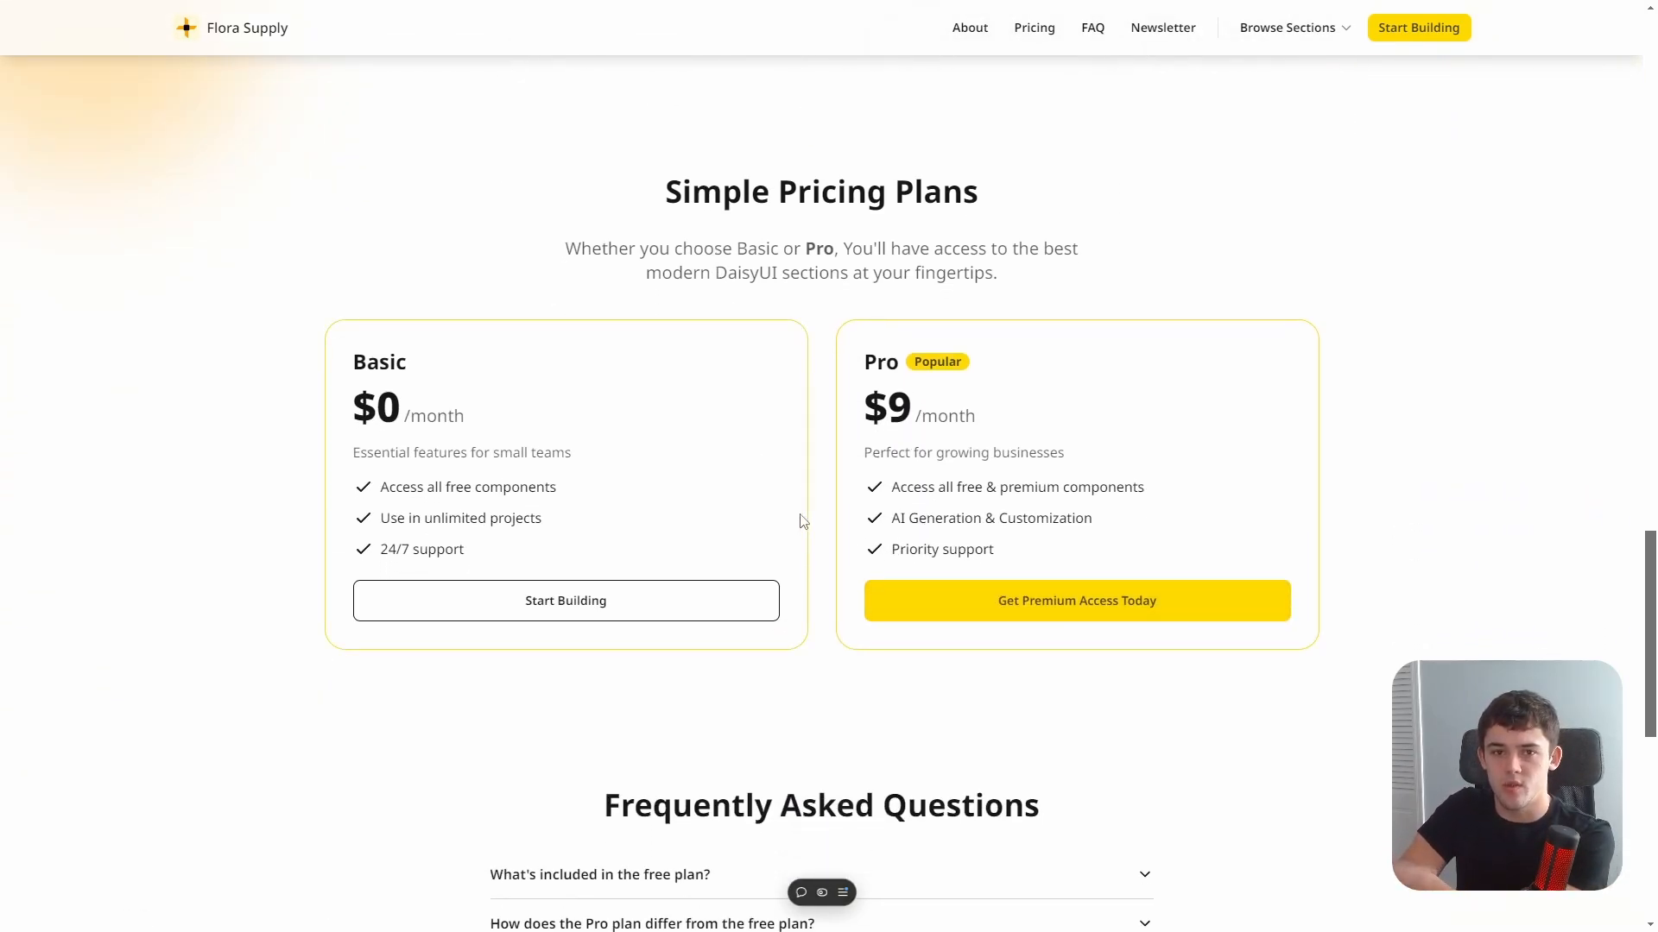
{"action": "scroll", "scroll_direction": "down", "scroll_amount": 3}
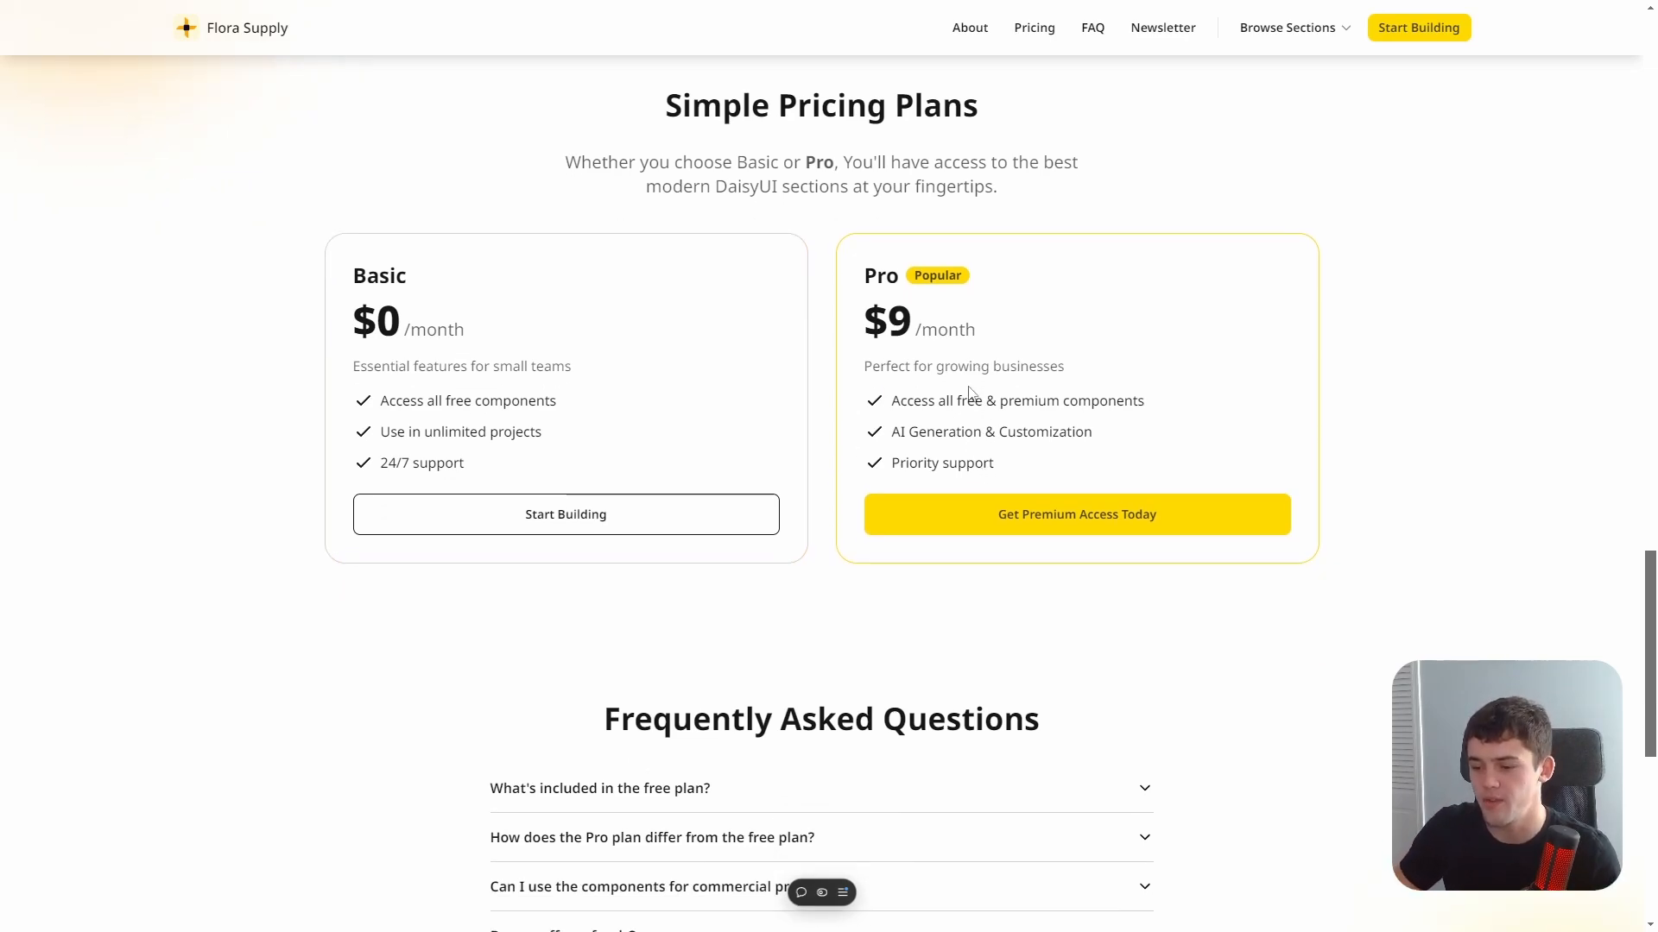
{"action": "scroll", "scroll_direction": "down", "scroll_amount": 3}
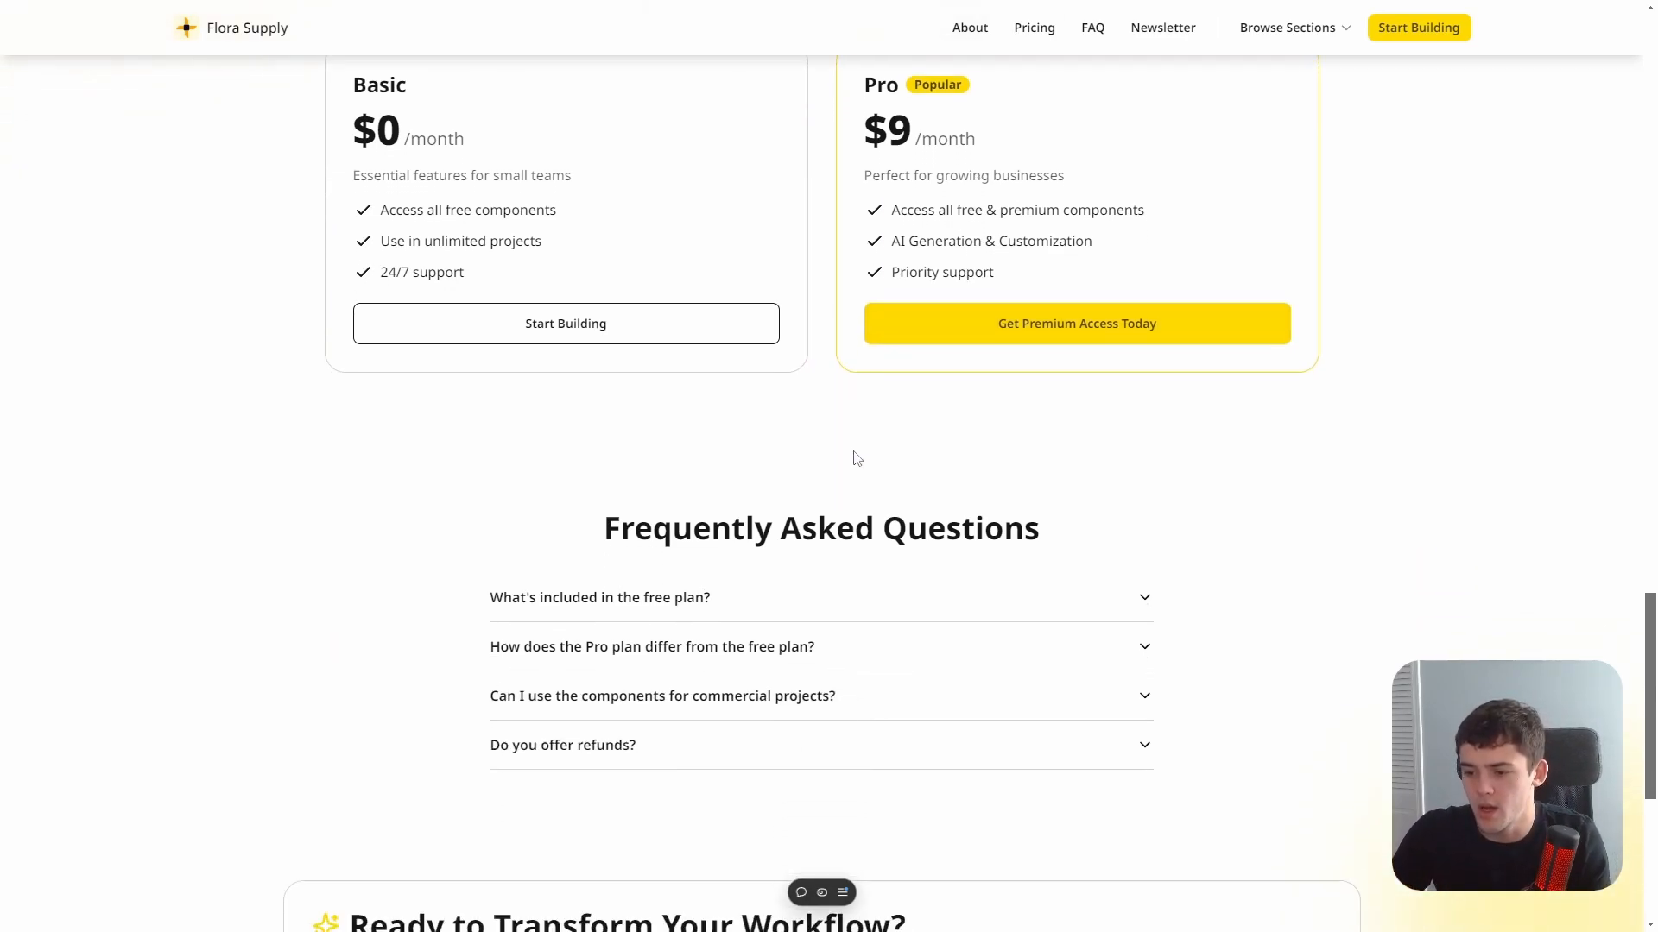
{"action": "scroll", "scroll_direction": "down", "scroll_amount": 3}
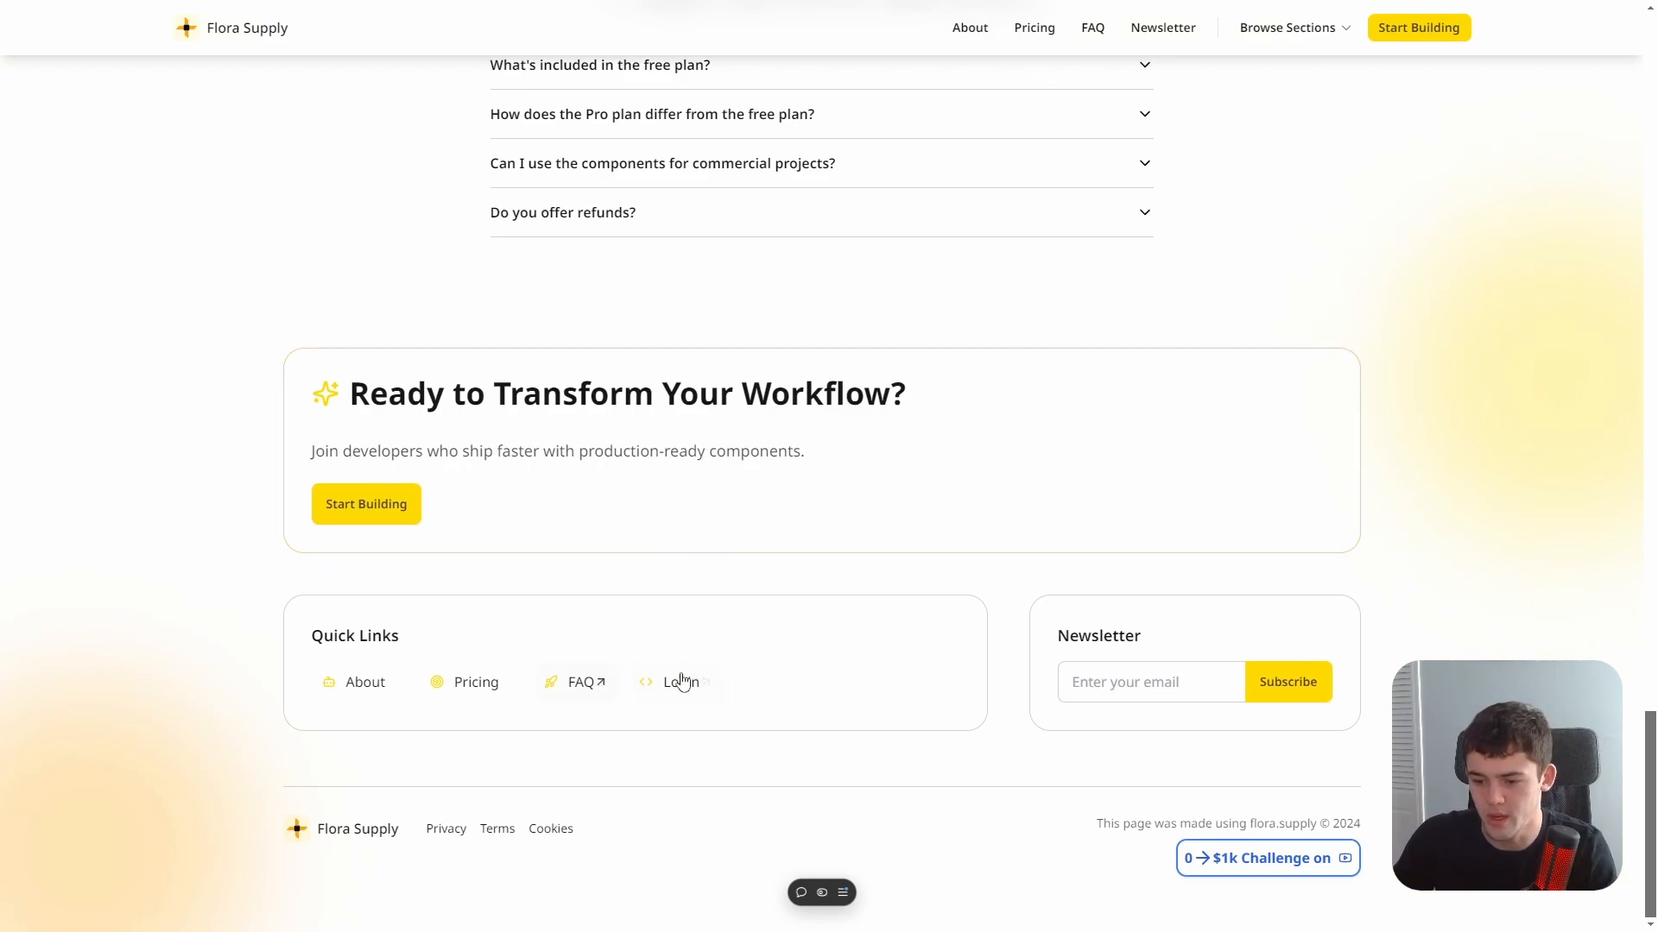
{"action": "left_click", "coordinate": [1287, 681]}
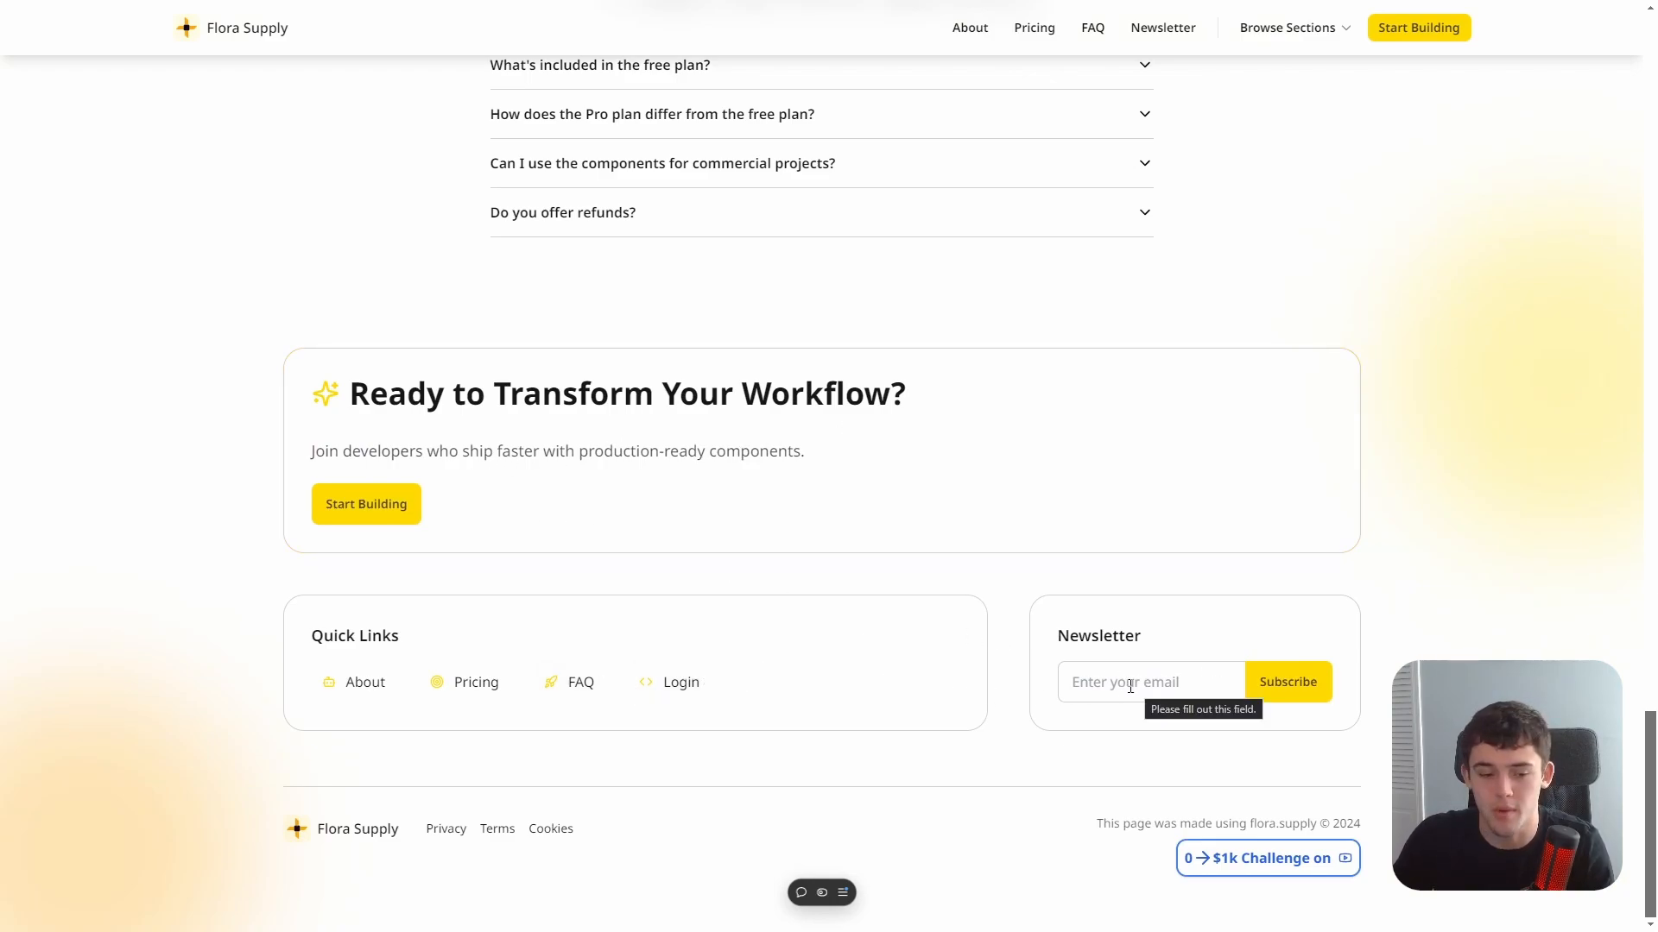
{"action": "mouse_move", "coordinate": [1178, 796]}
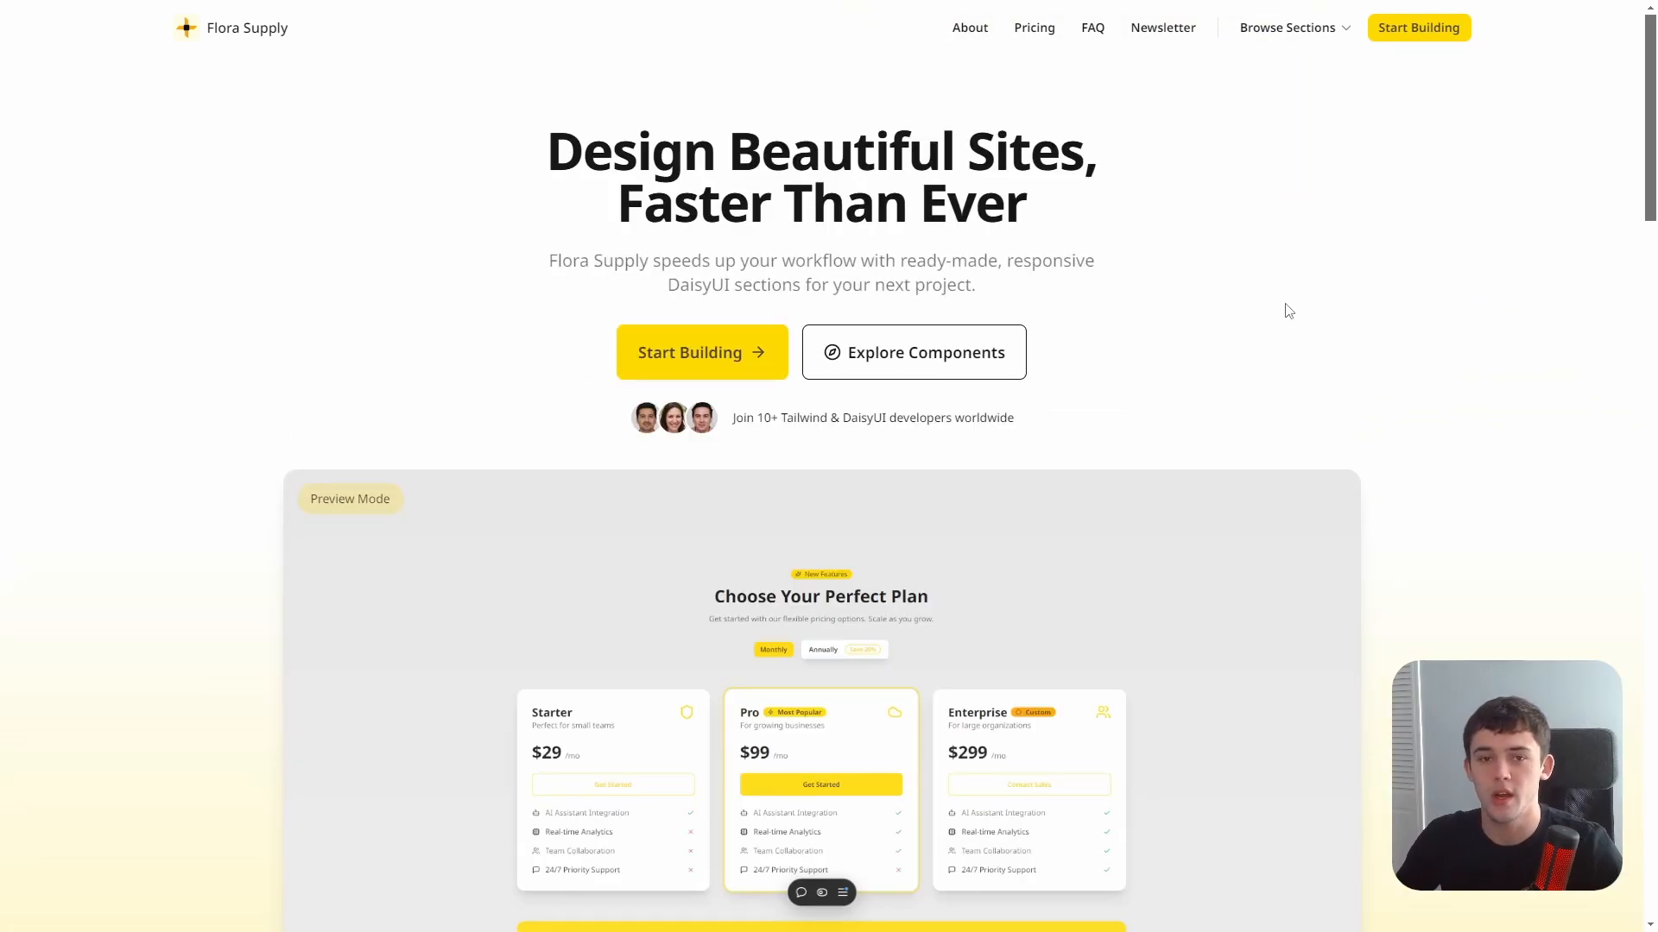
{"action": "left_click", "coordinate": [1418, 27]}
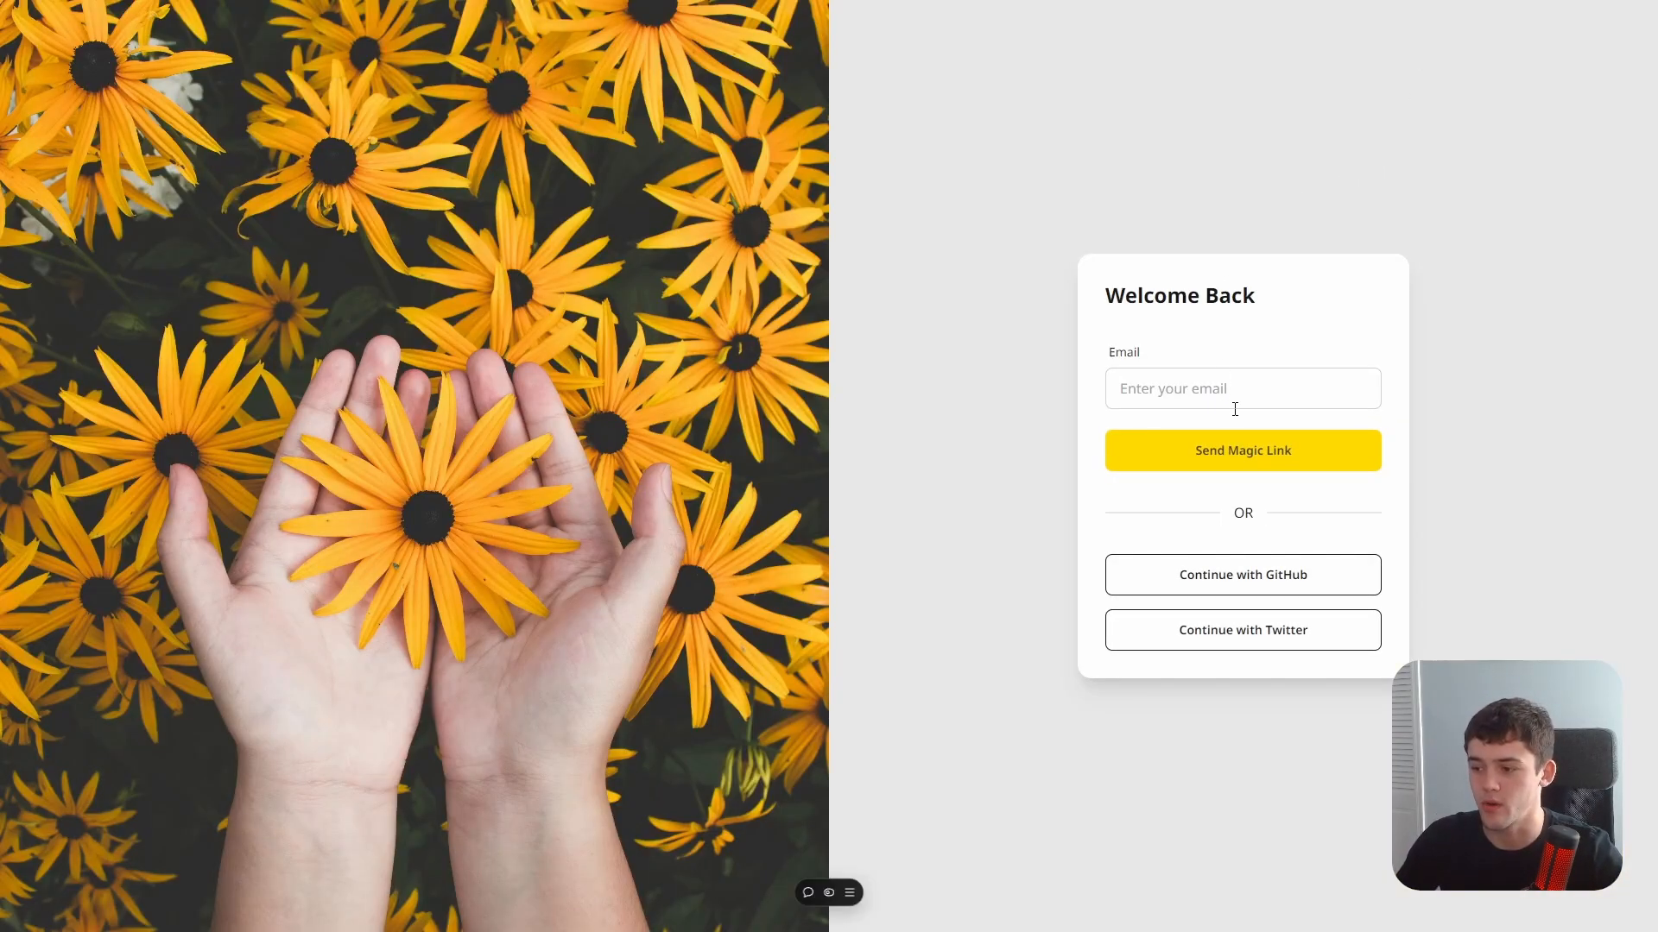
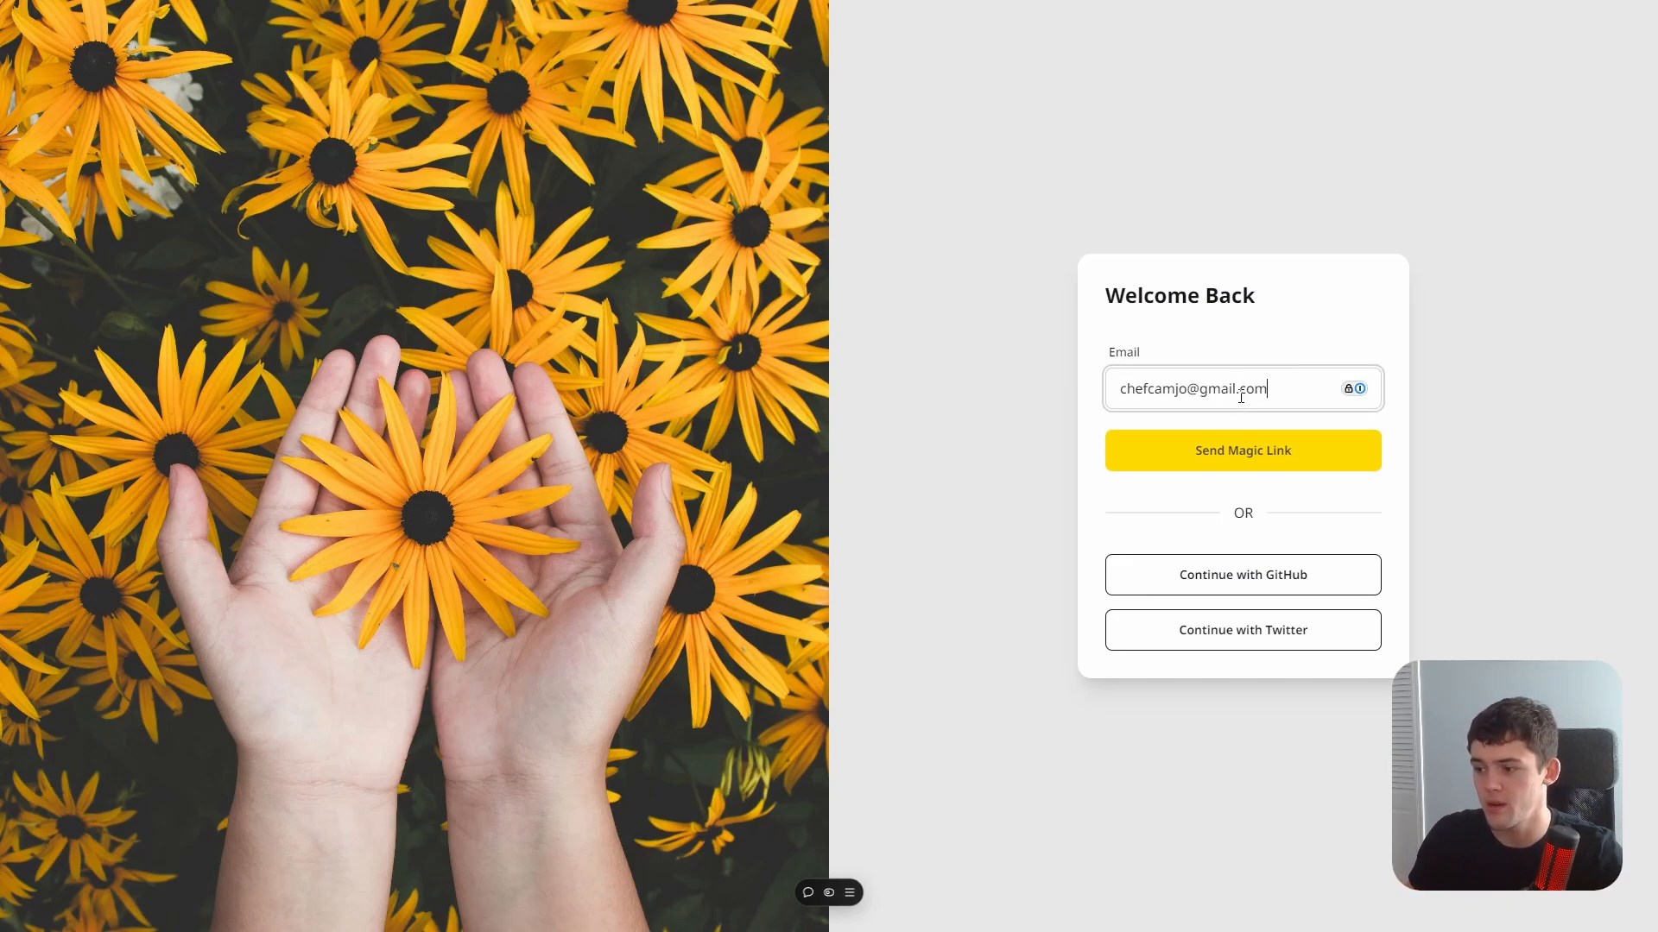
{"action": "mouse_move", "coordinate": [1254, 470]}
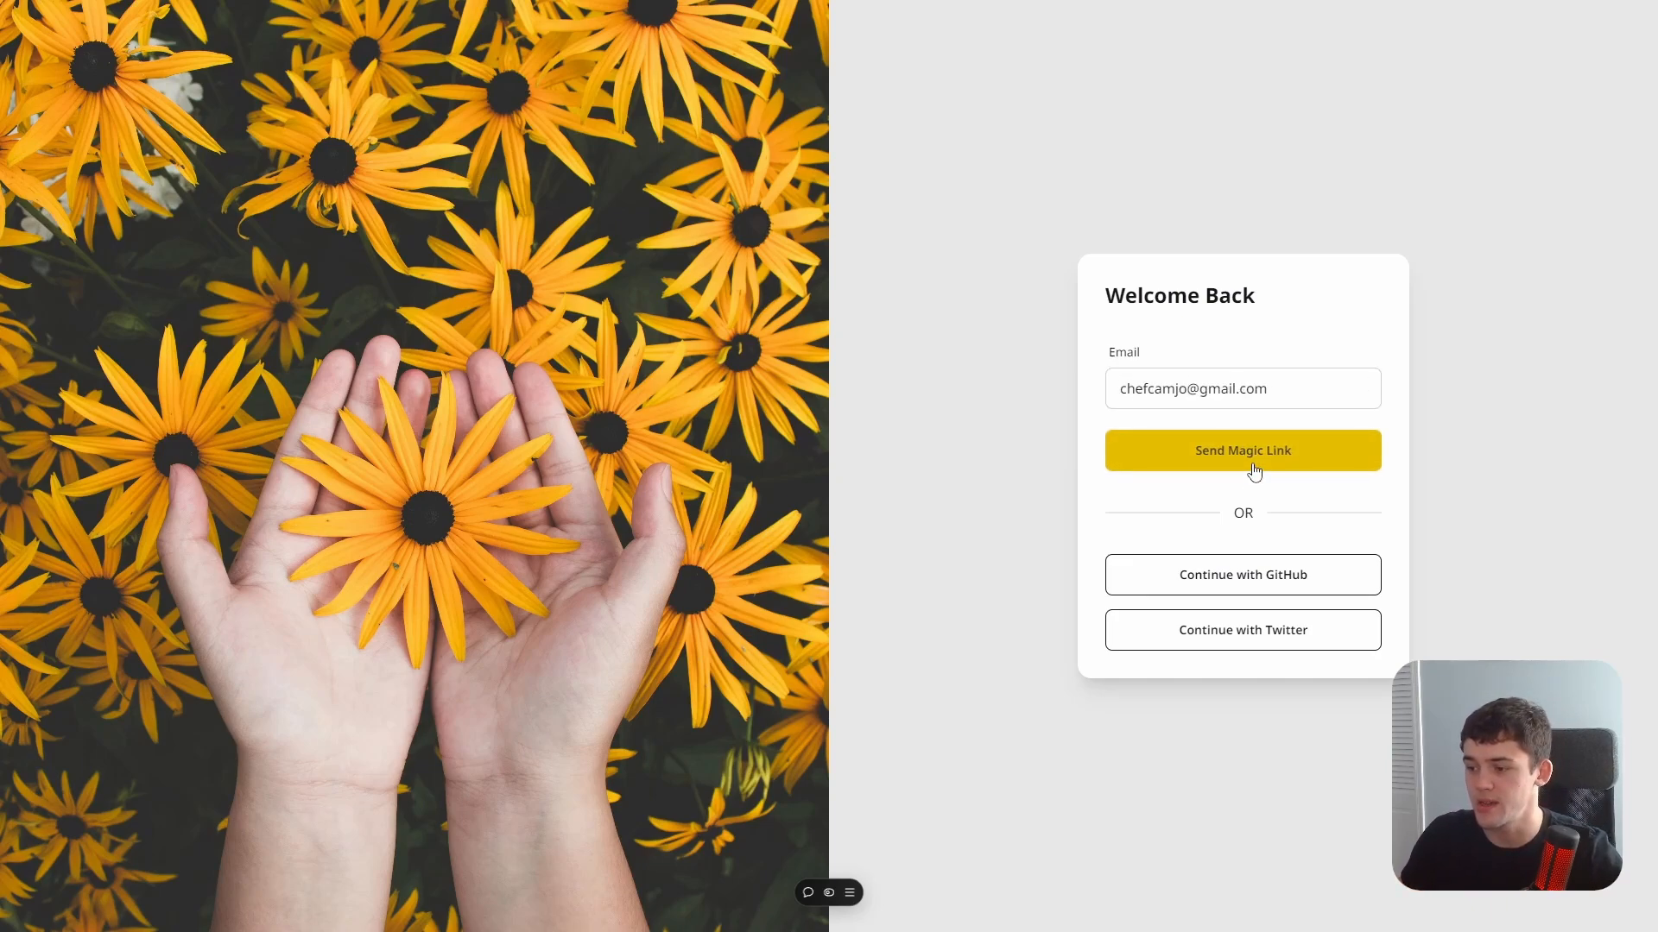
{"action": "left_click", "coordinate": [1243, 451]}
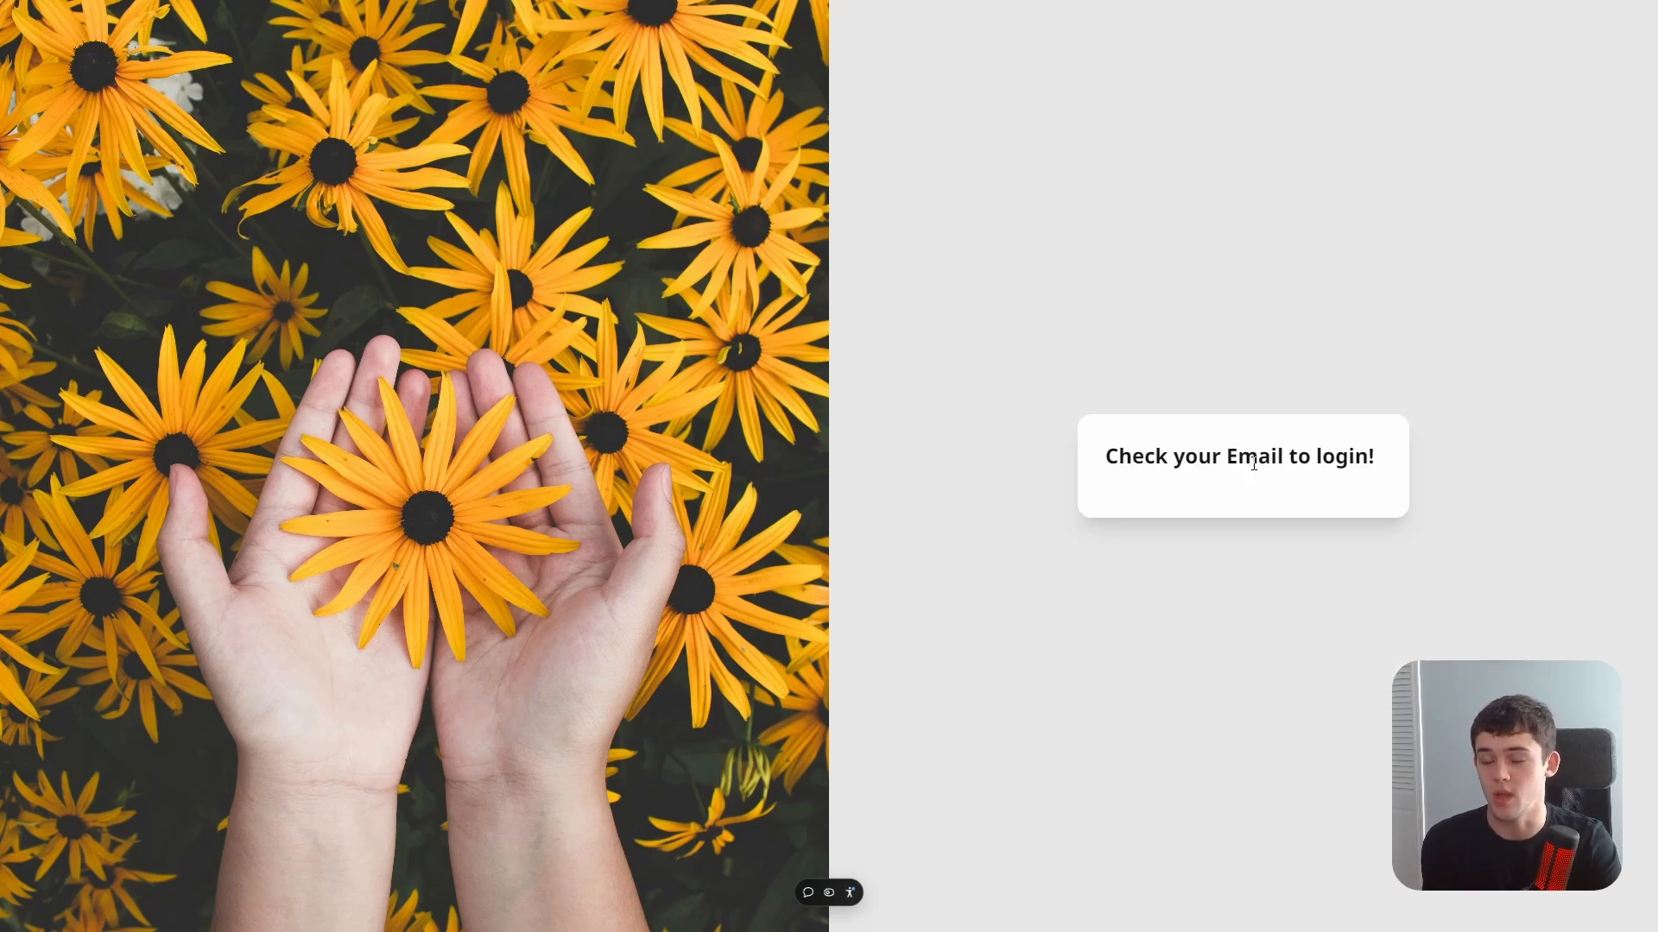
{"action": "mouse_move", "coordinate": [1229, 416]}
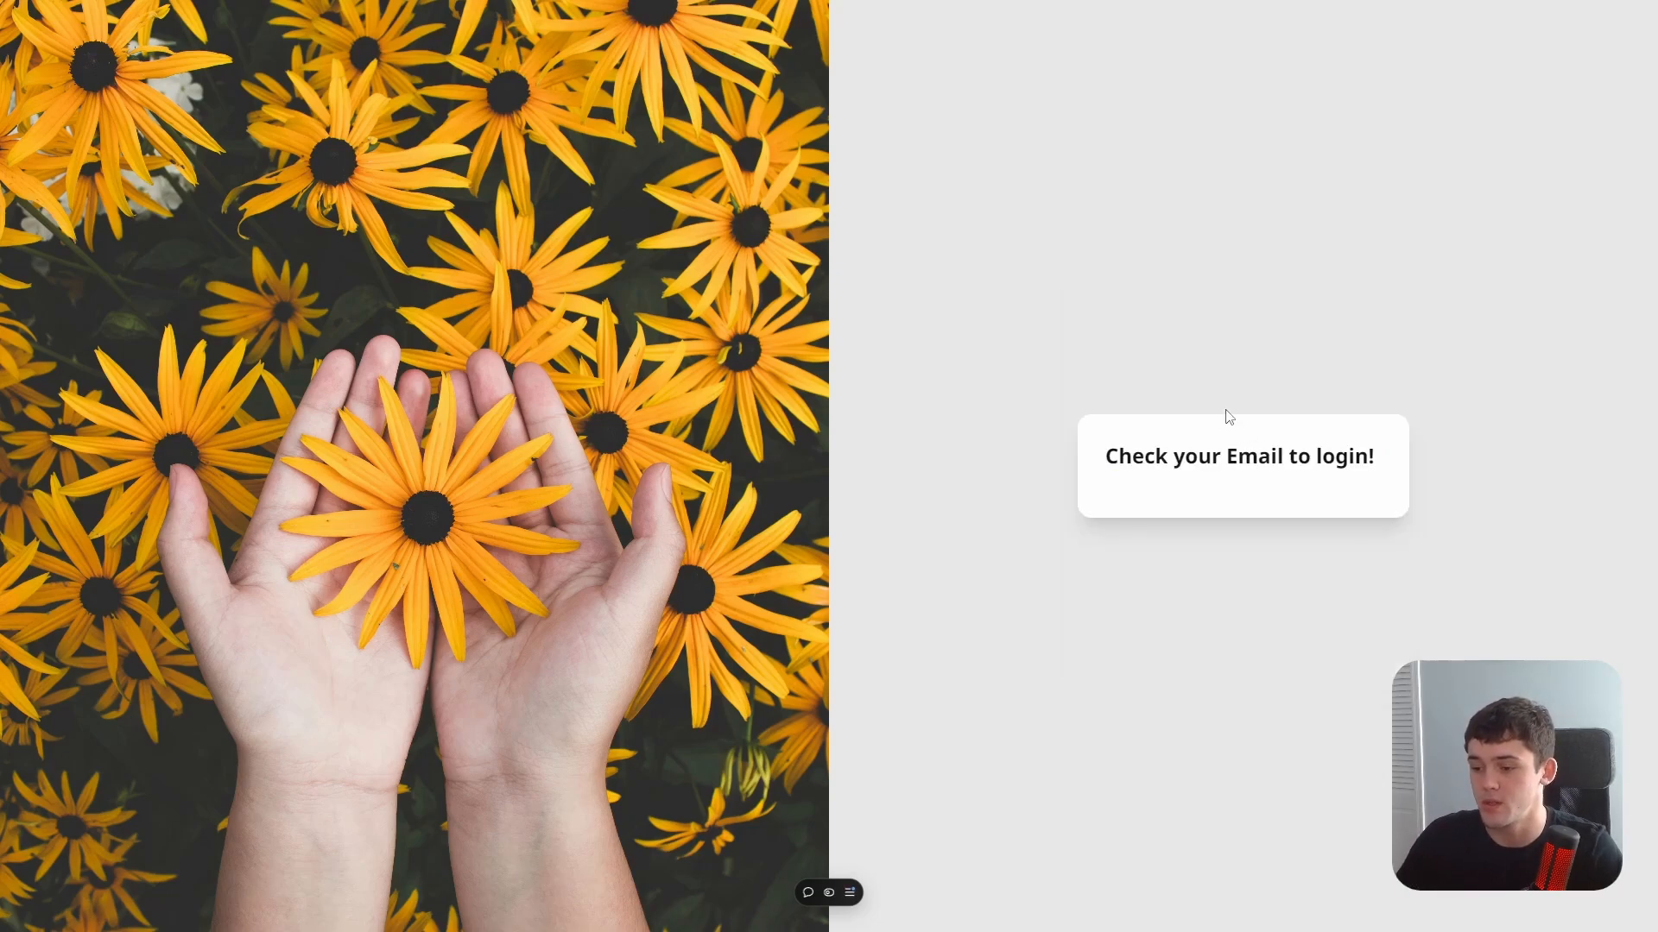
{"action": "mouse_move", "coordinate": [1061, 183]}
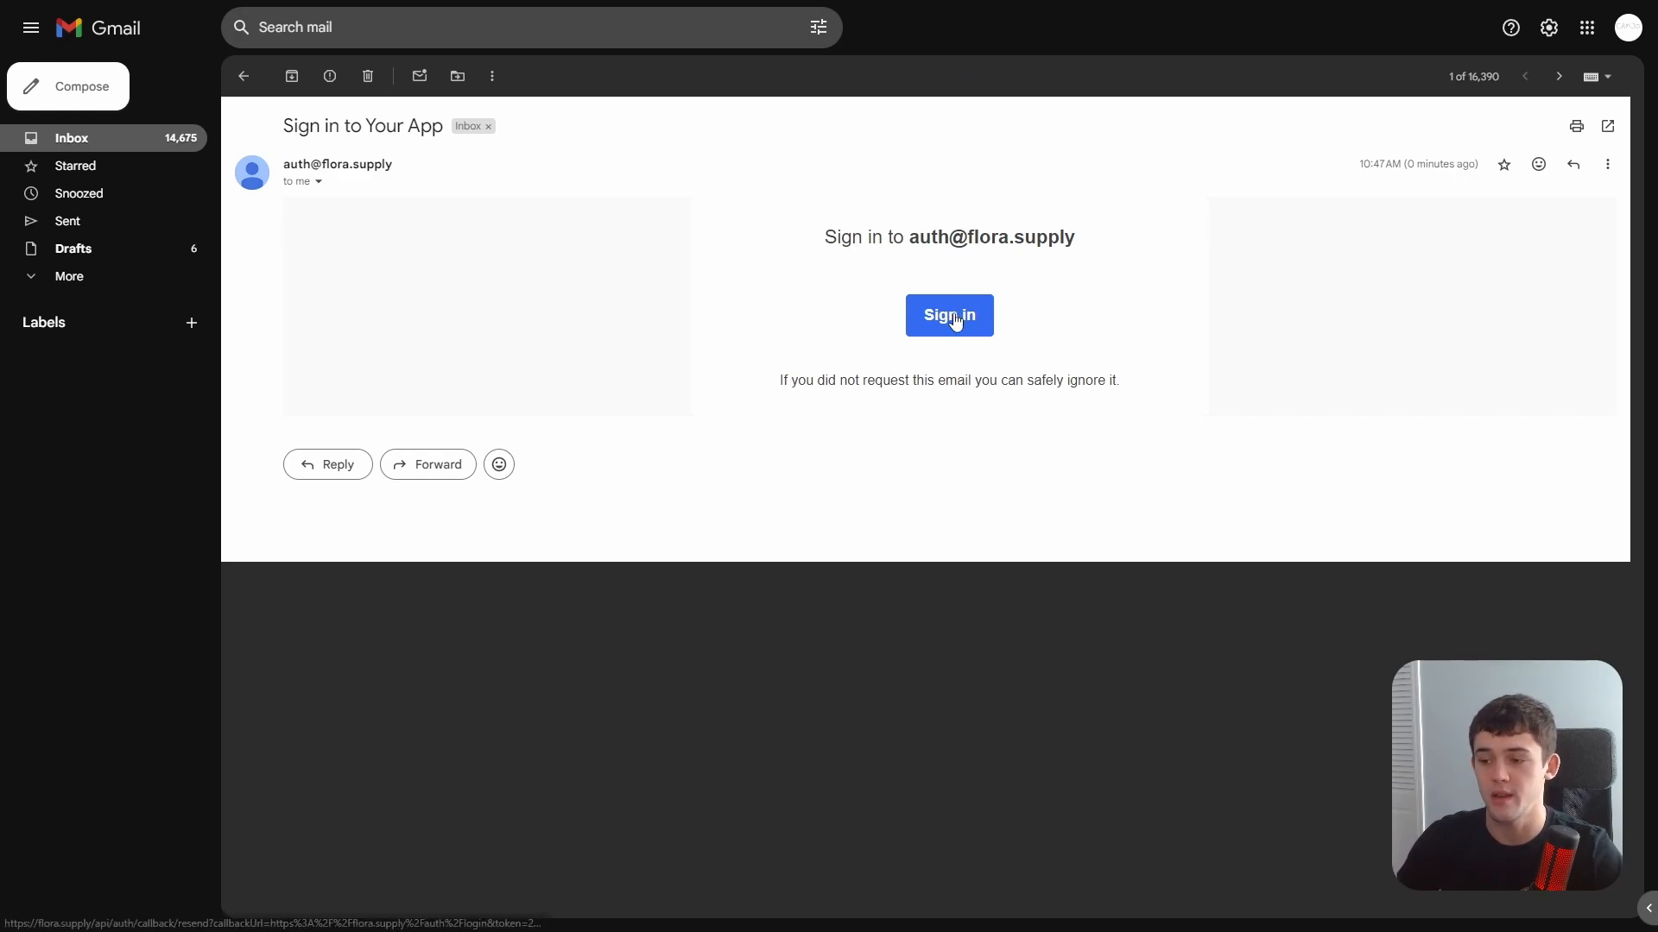
Follow the Sign in link in the 'Sign in to Your App' Gmail message.
{"action": "left_click", "coordinate": [947, 315]}
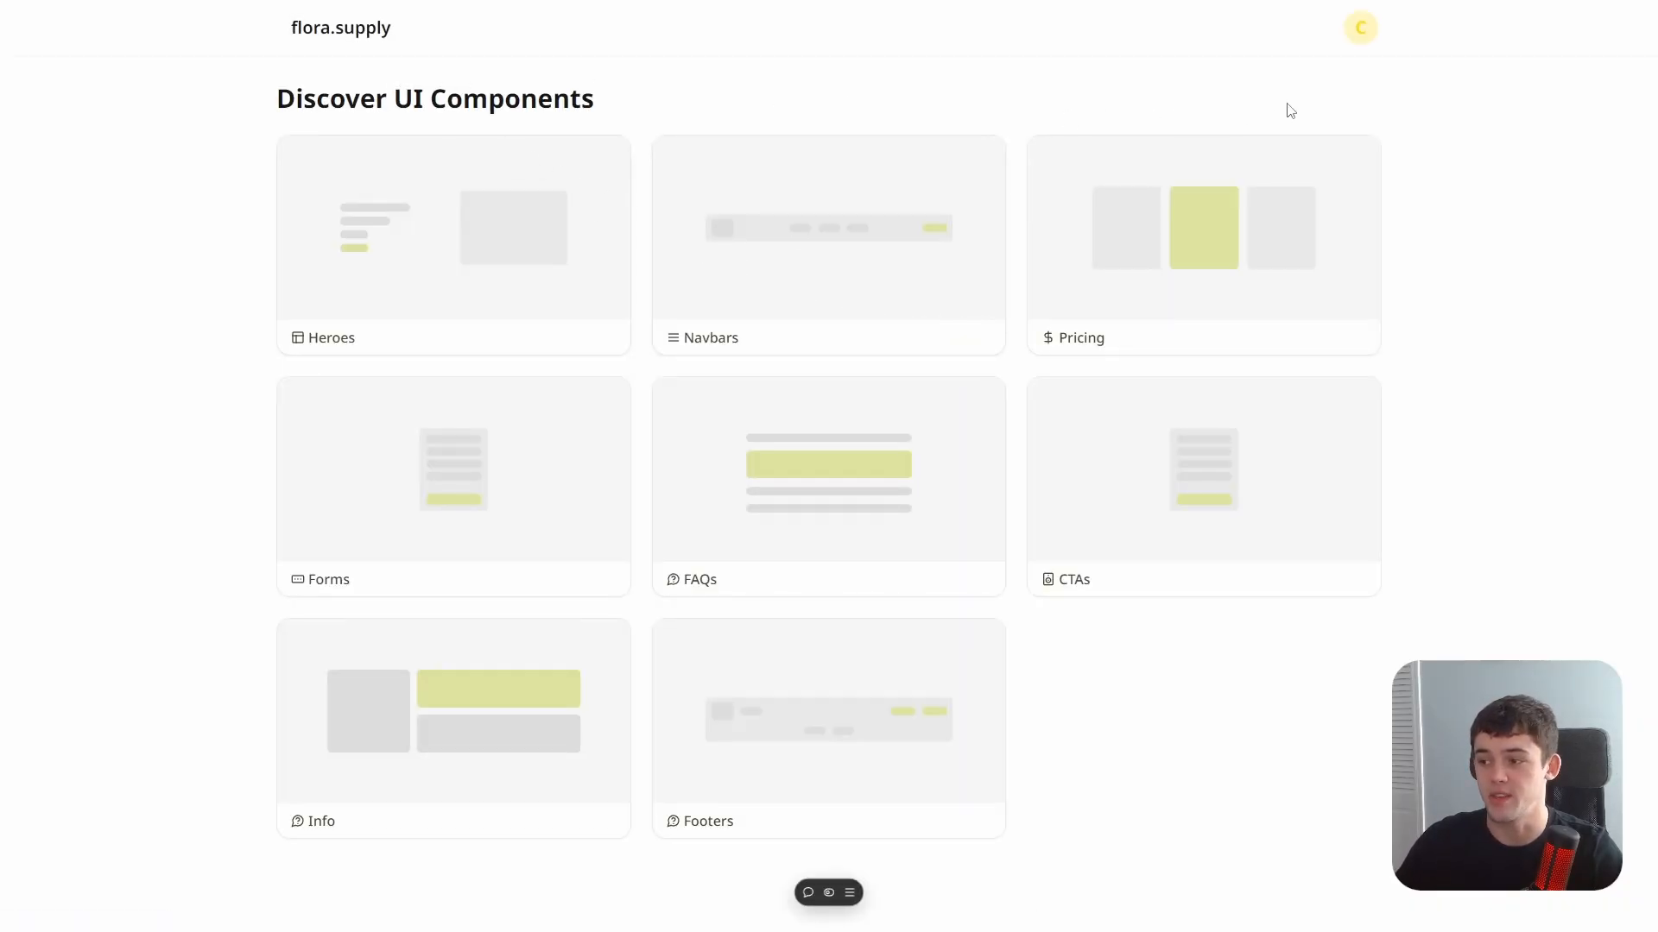
{"action": "mouse_move", "coordinate": [1379, 110]}
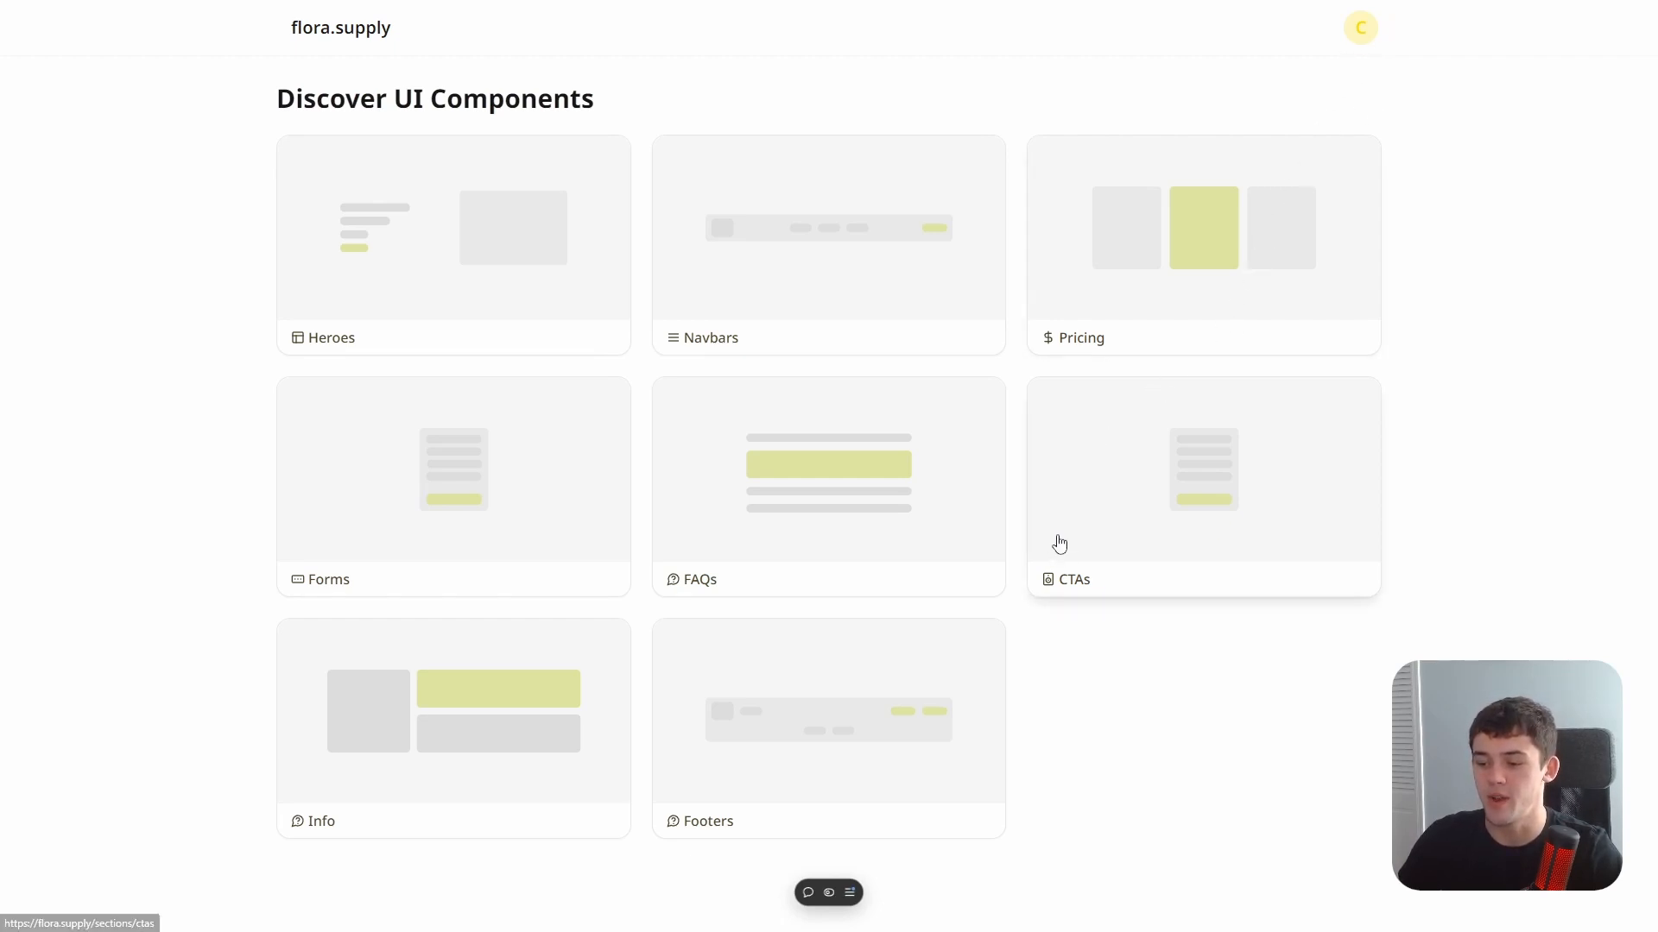
{"action": "mouse_move", "coordinate": [468, 291]}
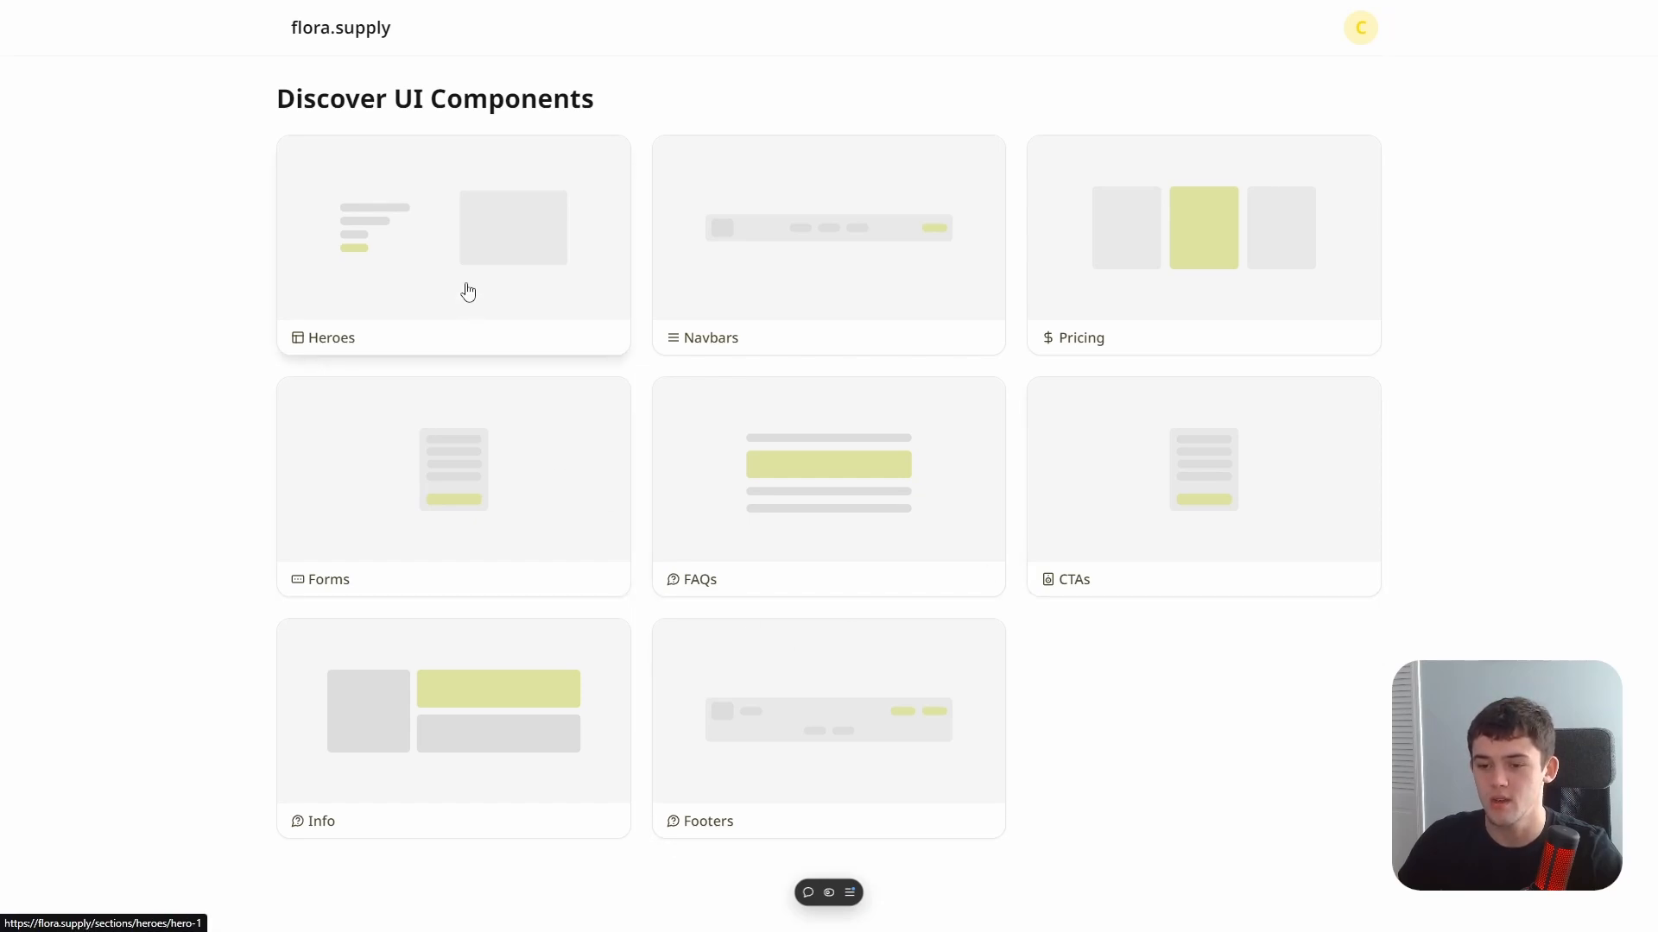
Open the Hero With Text component and scroll through its preview and React code.
{"action": "left_click", "coordinate": [453, 246]}
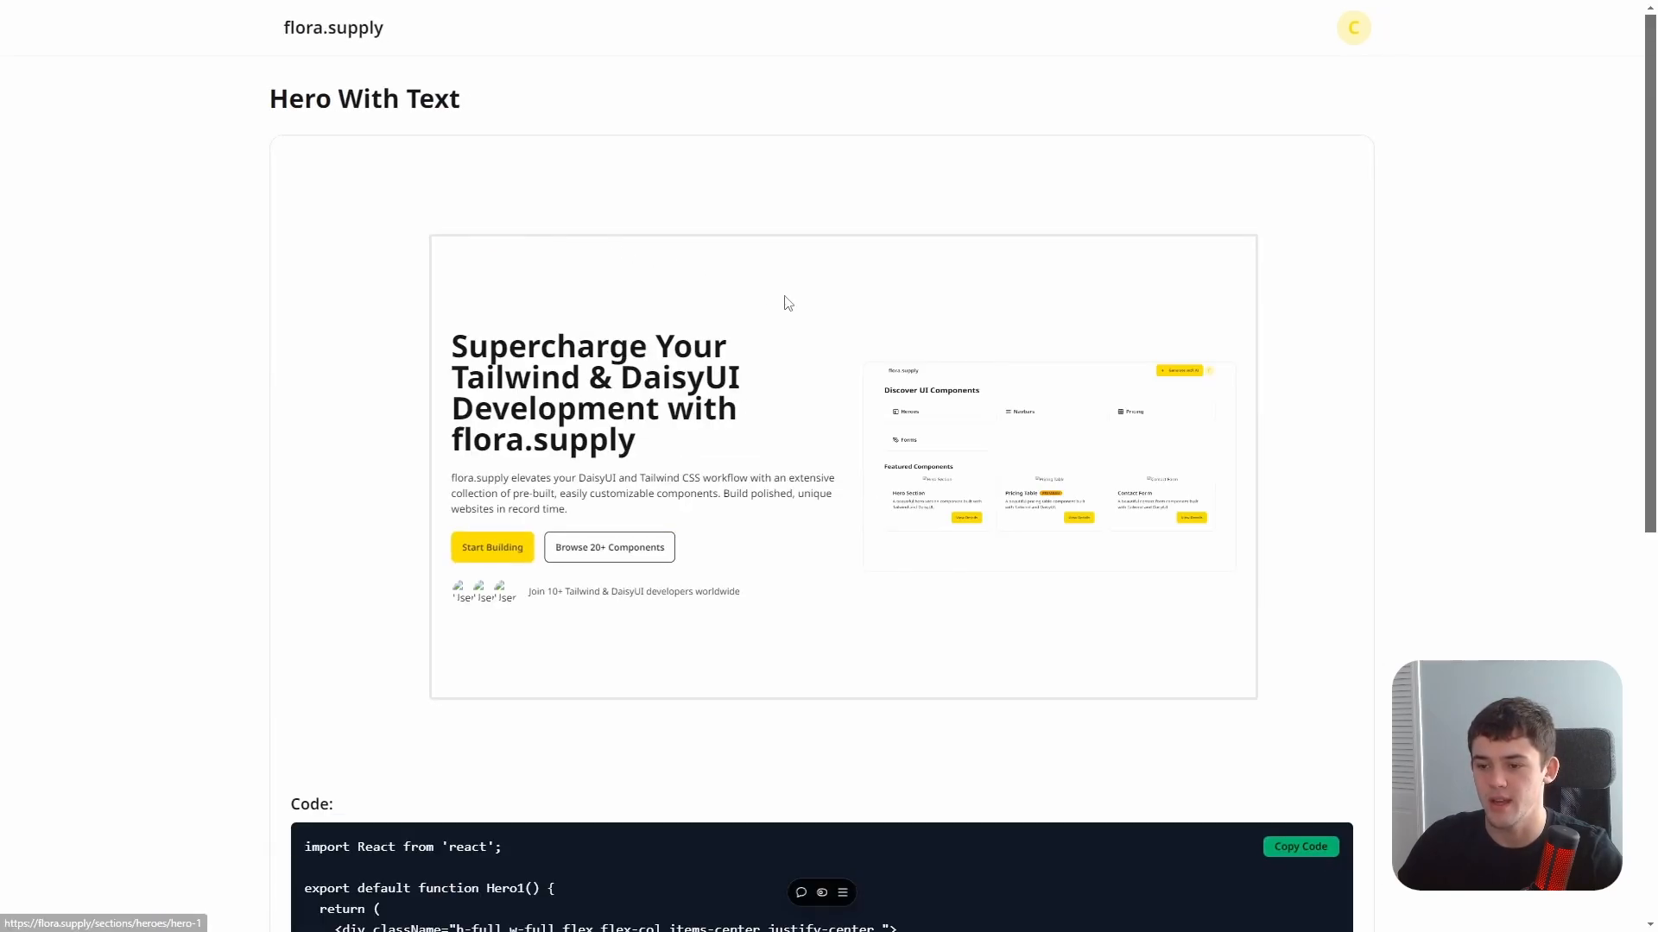
{"action": "scroll", "scroll_direction": "down", "scroll_amount": 3}
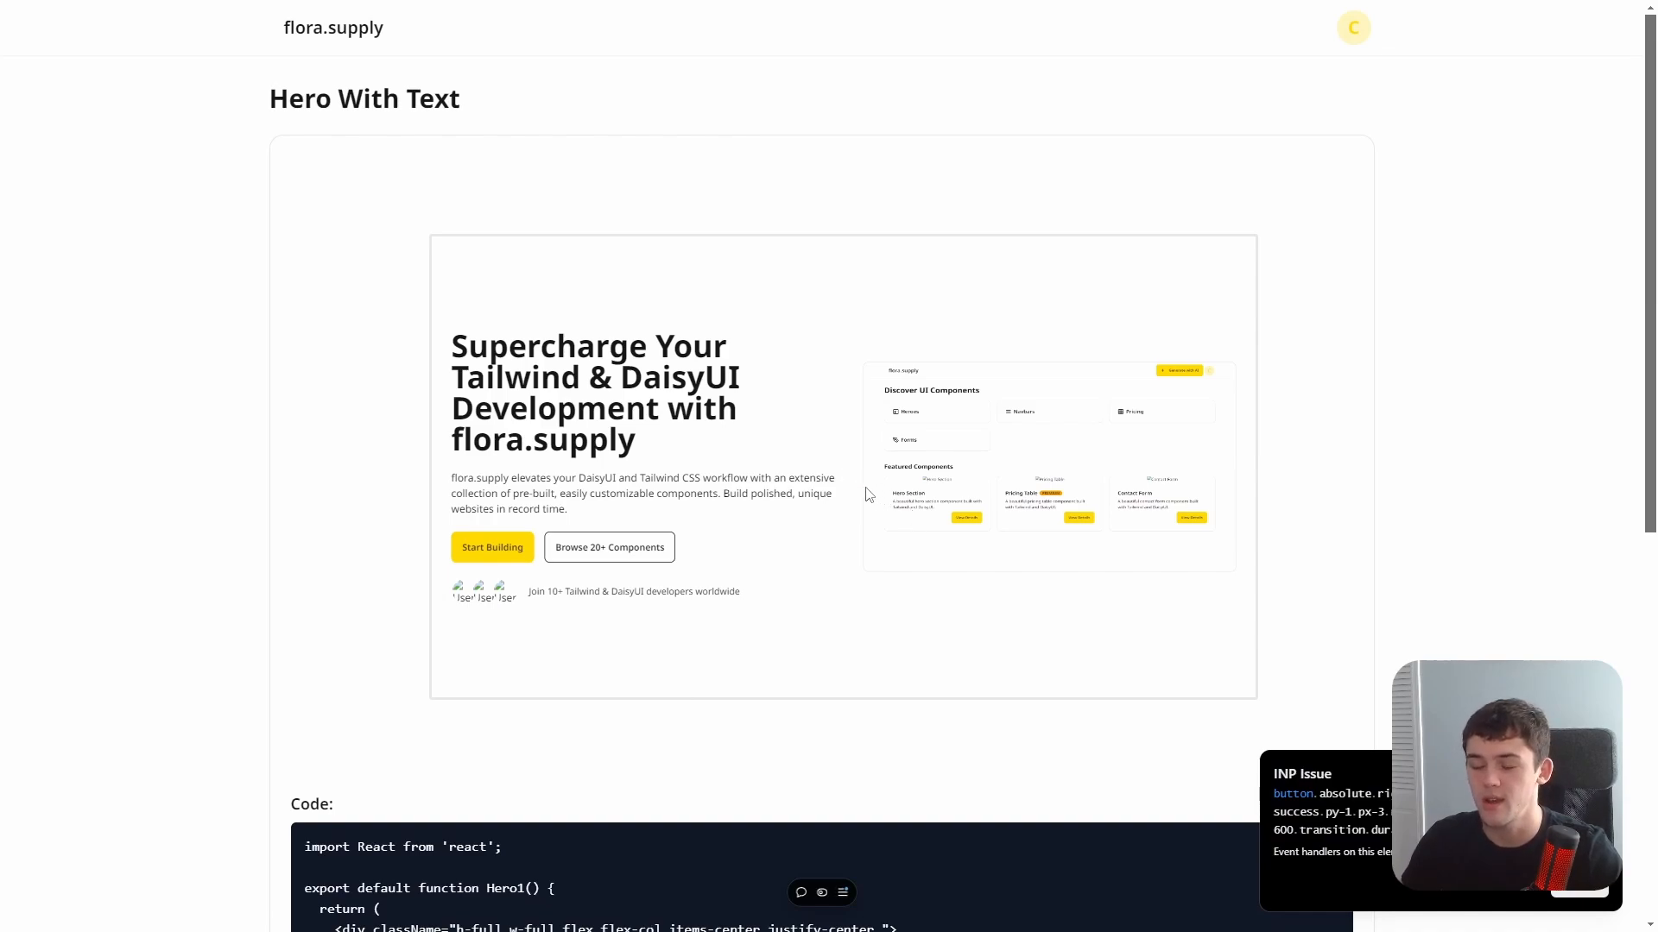
{"action": "mouse_move", "coordinate": [226, 276]}
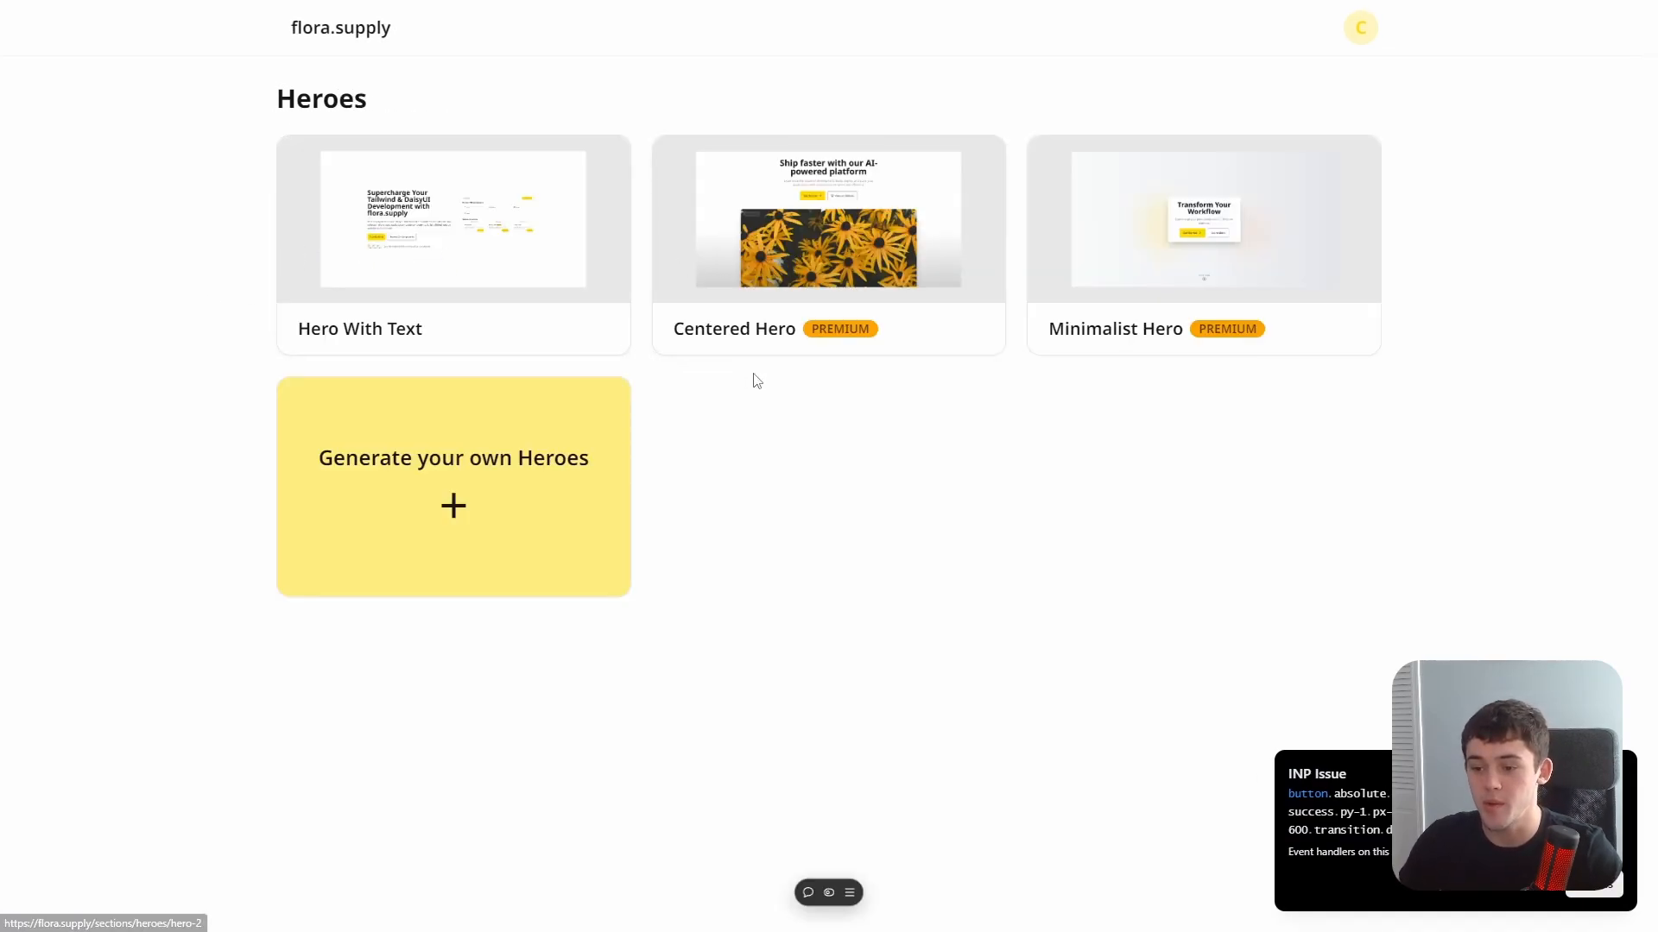
Browse the Footers, Forms, CTAs and Pricing categories, including the third CTA banner design.
{"action": "left_click", "coordinate": [828, 244]}
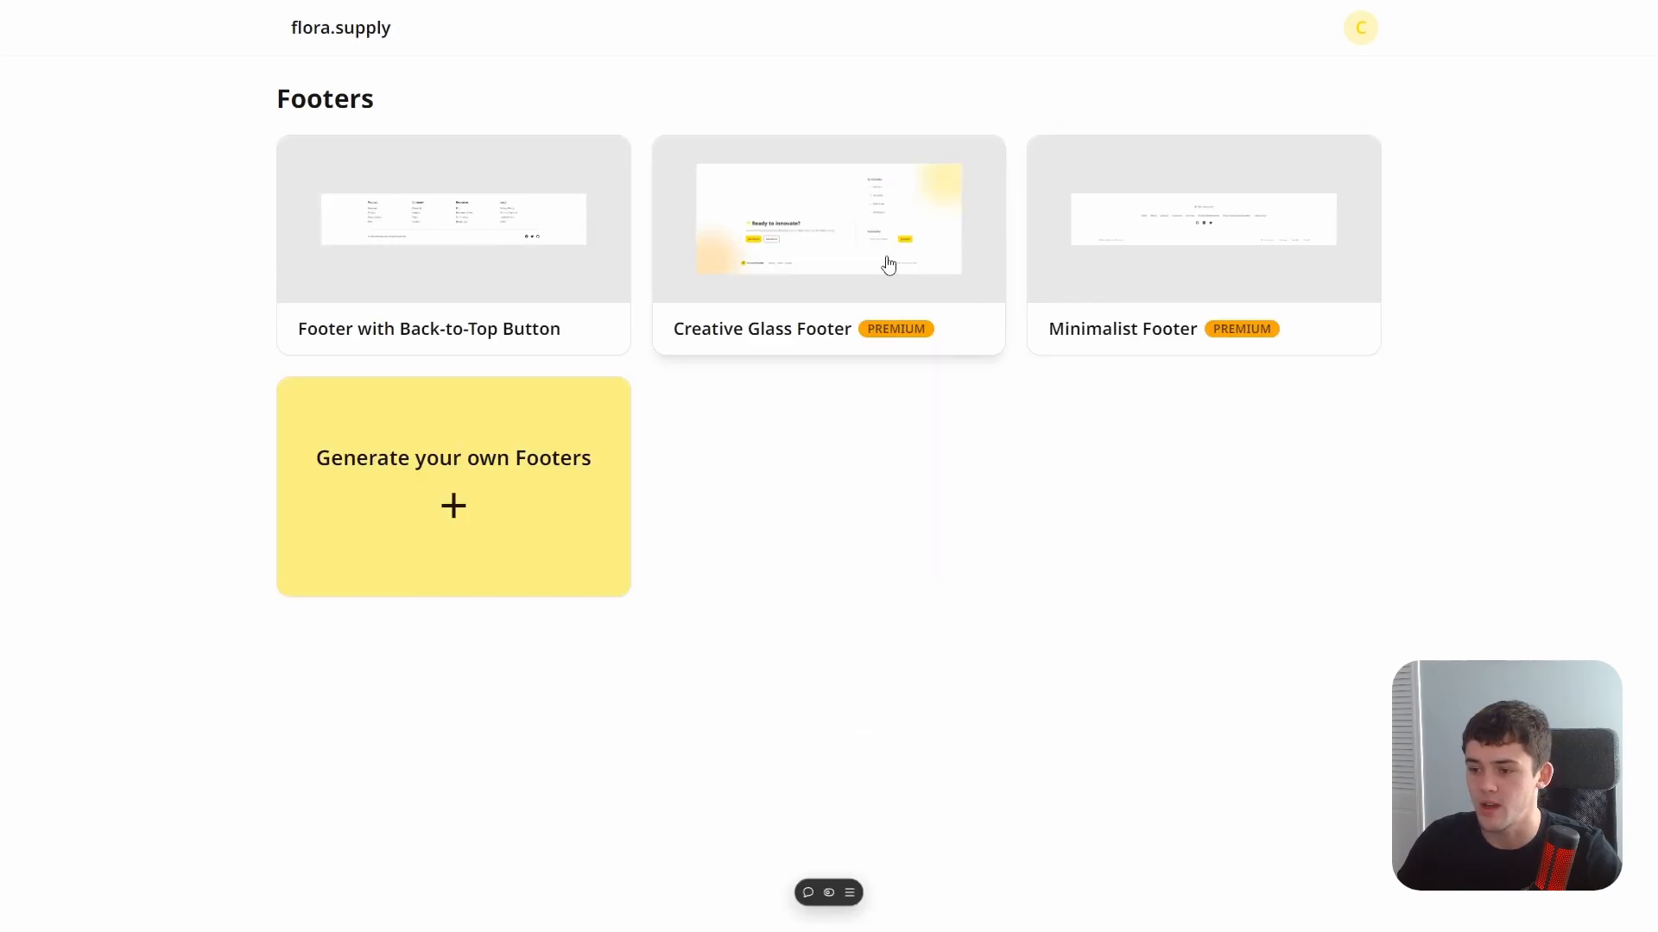
{"action": "left_click", "coordinate": [828, 245]}
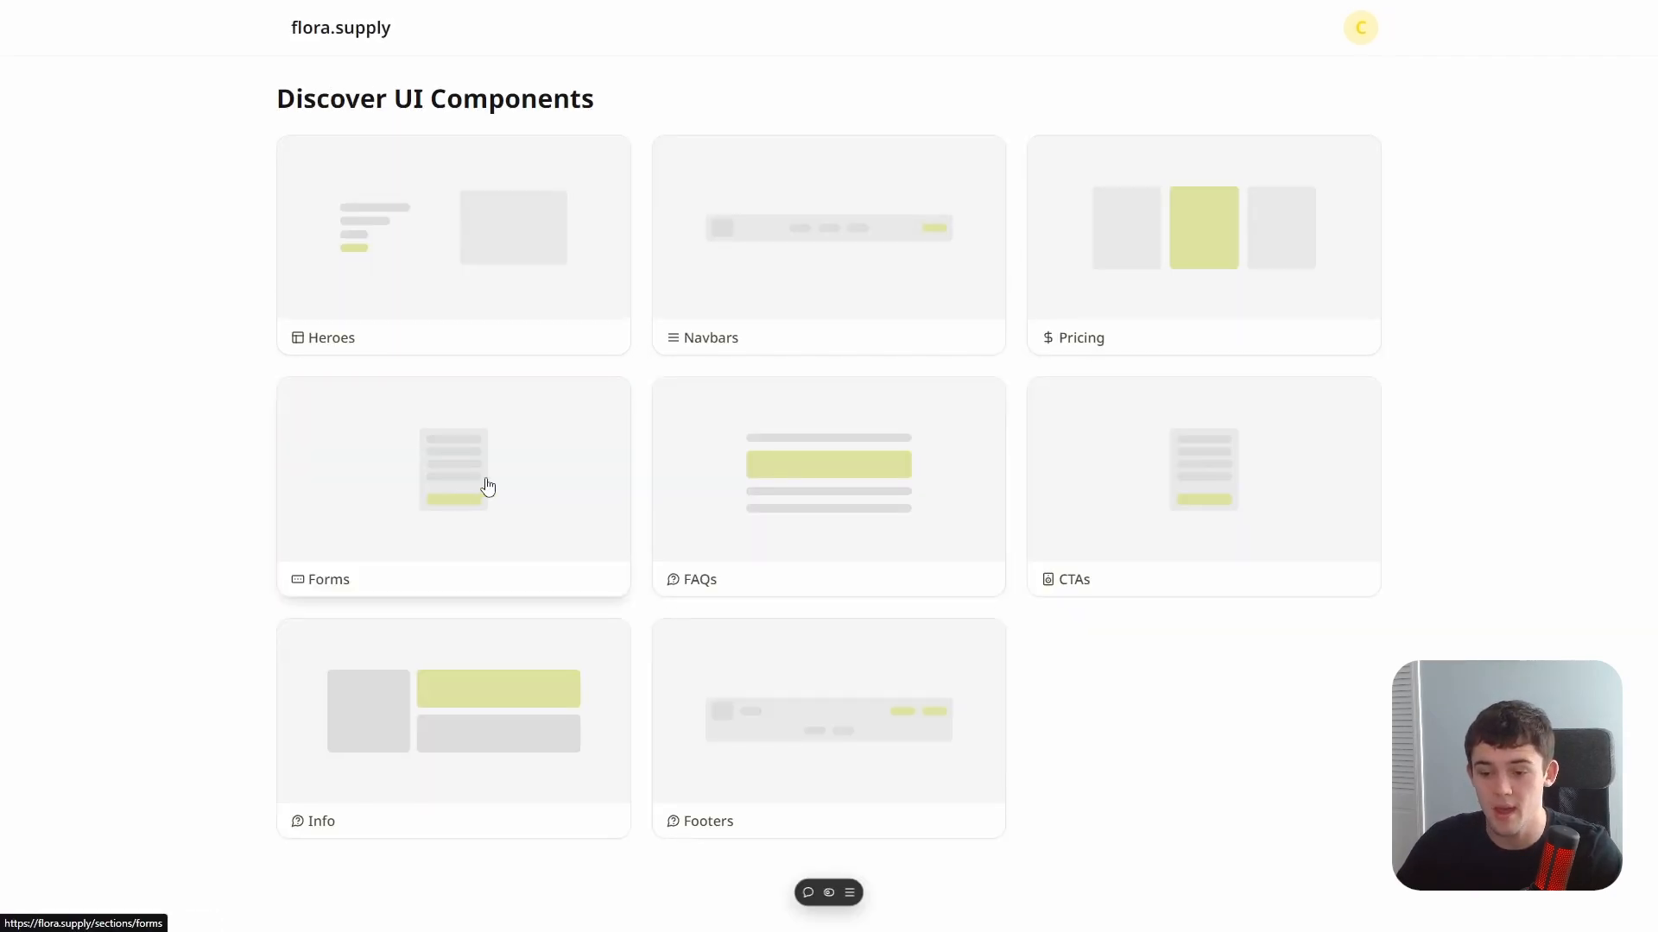
{"action": "left_click", "coordinate": [453, 486]}
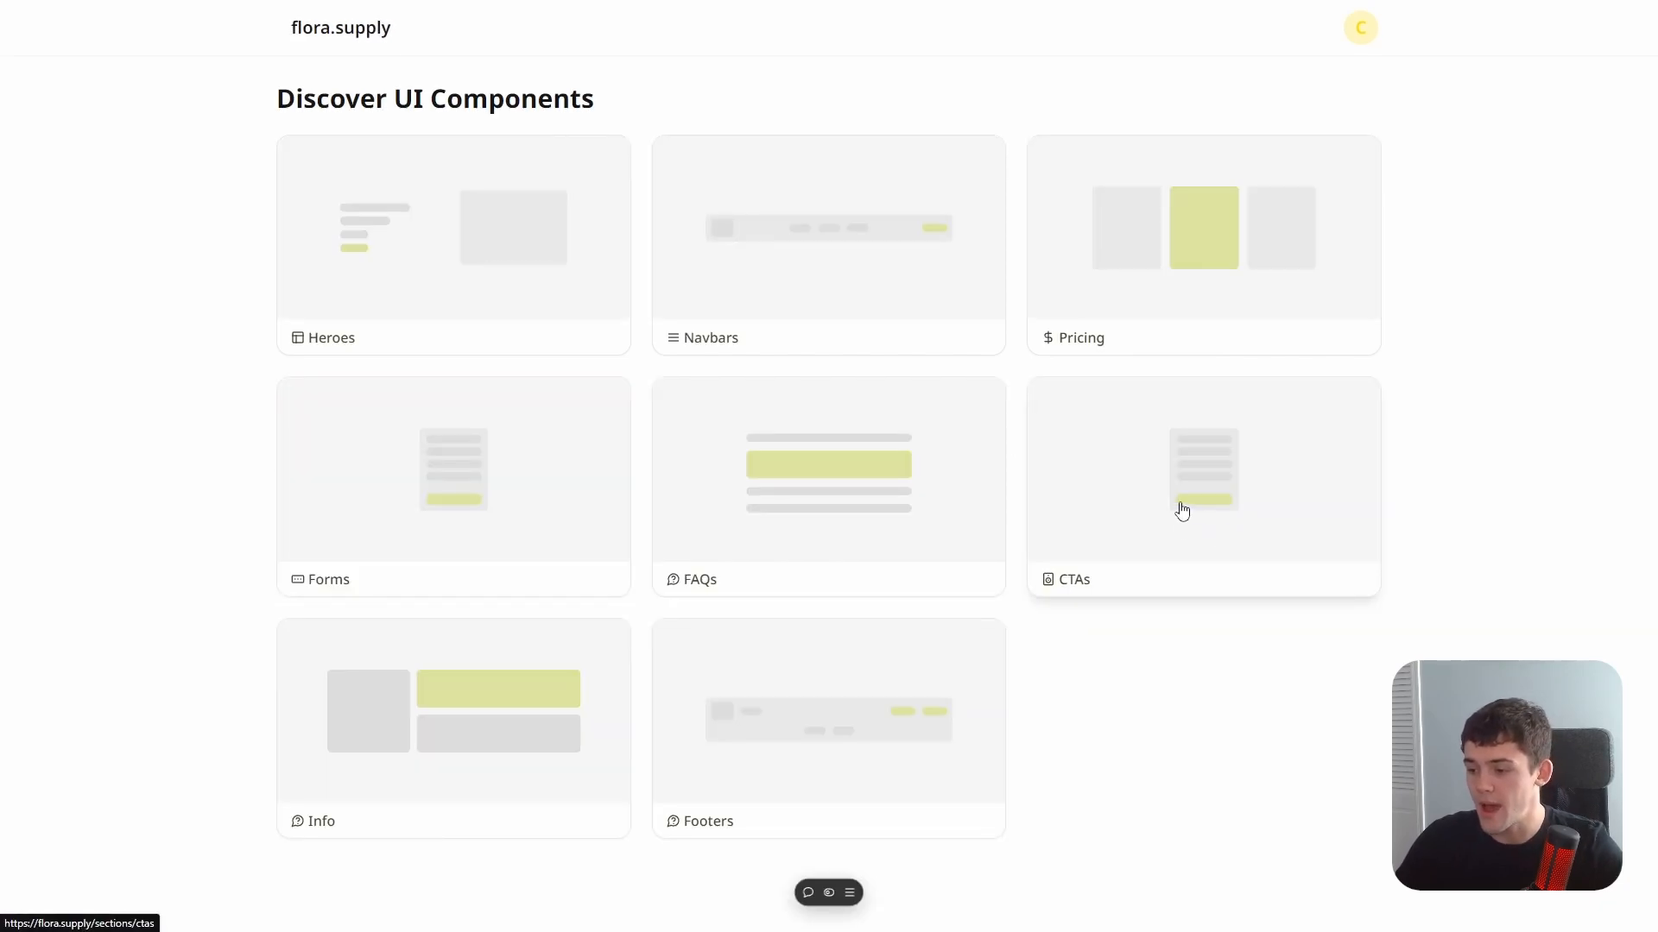
{"action": "left_click", "coordinate": [1202, 486]}
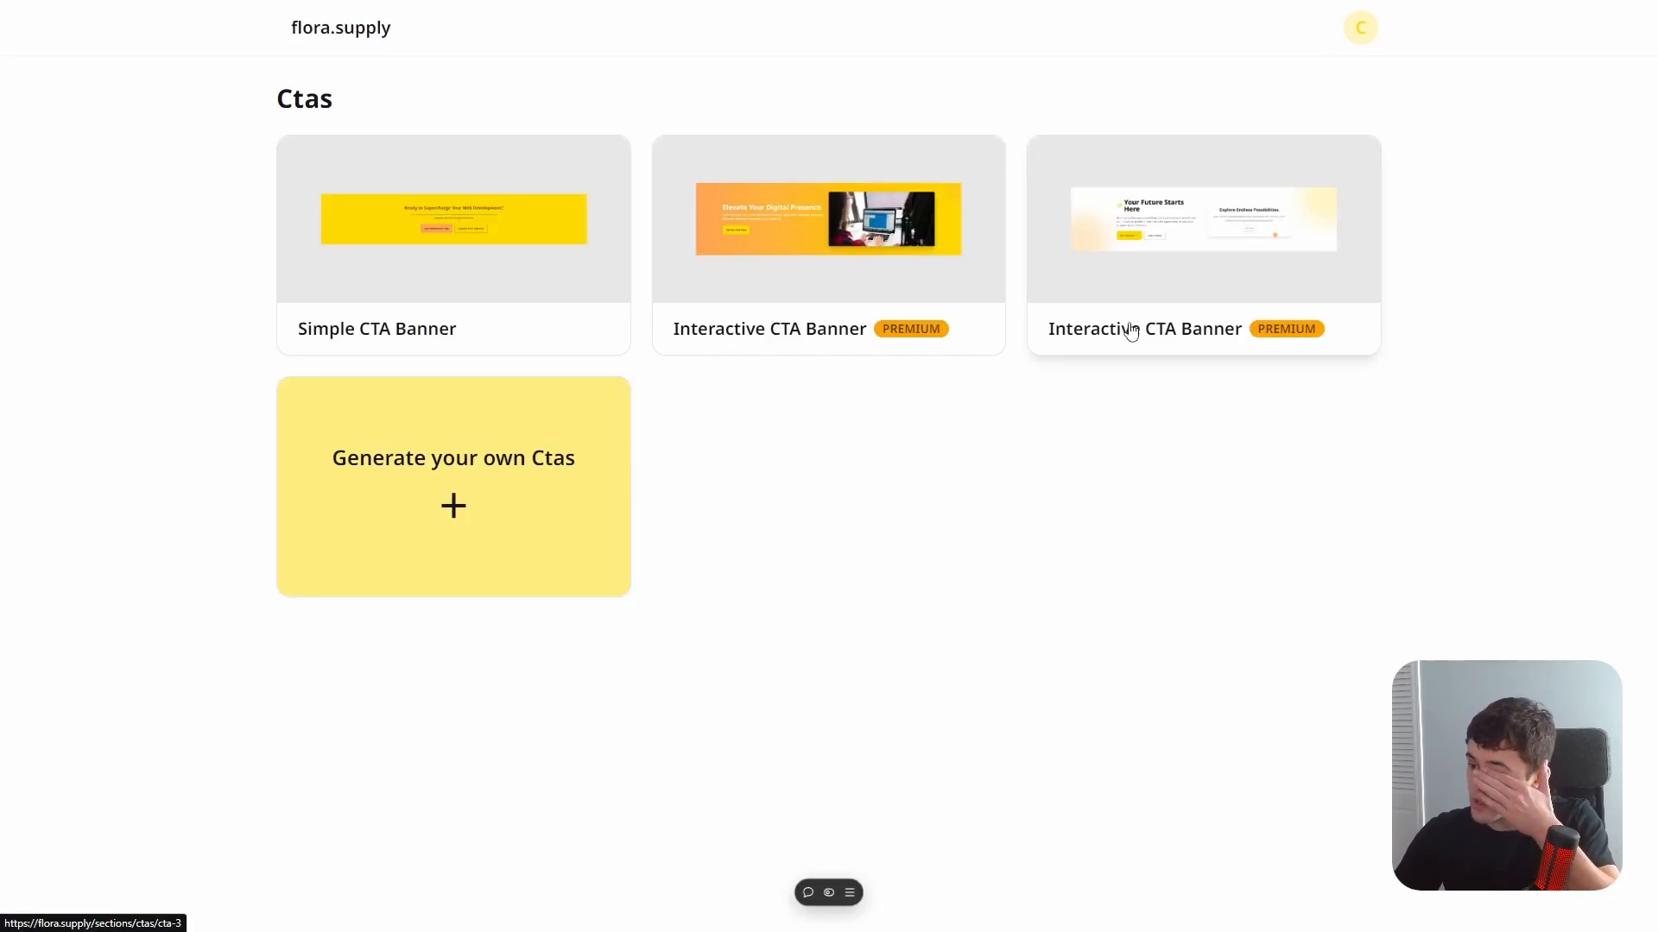
{"action": "left_click", "coordinate": [1201, 245]}
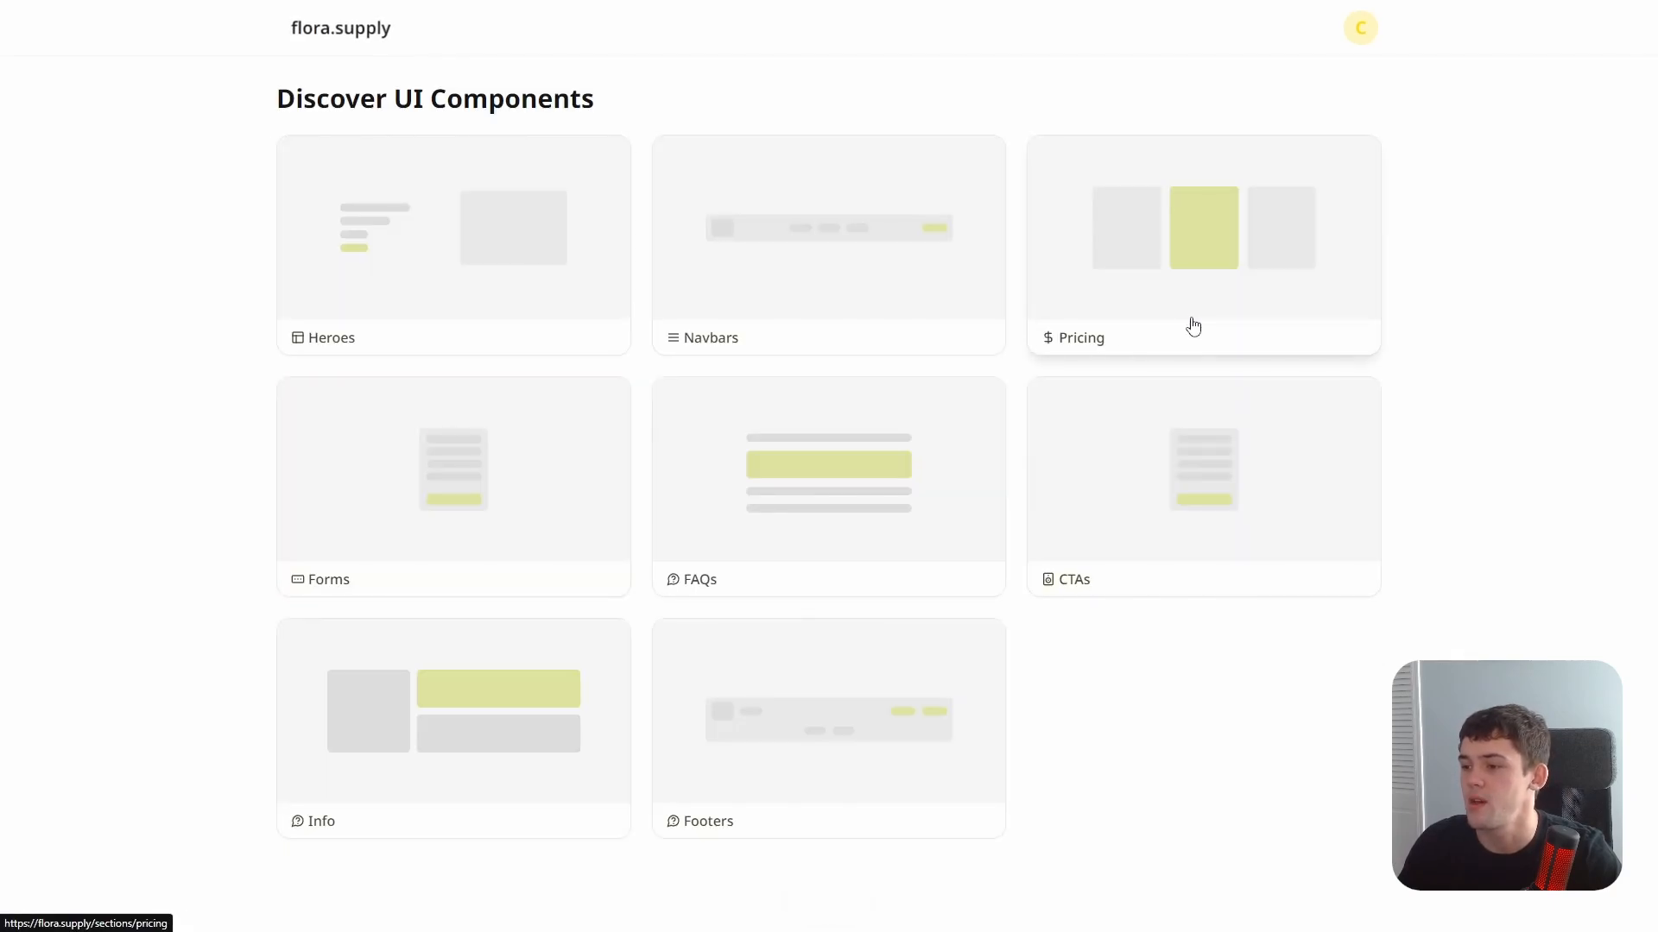
{"action": "left_click", "coordinate": [1202, 246]}
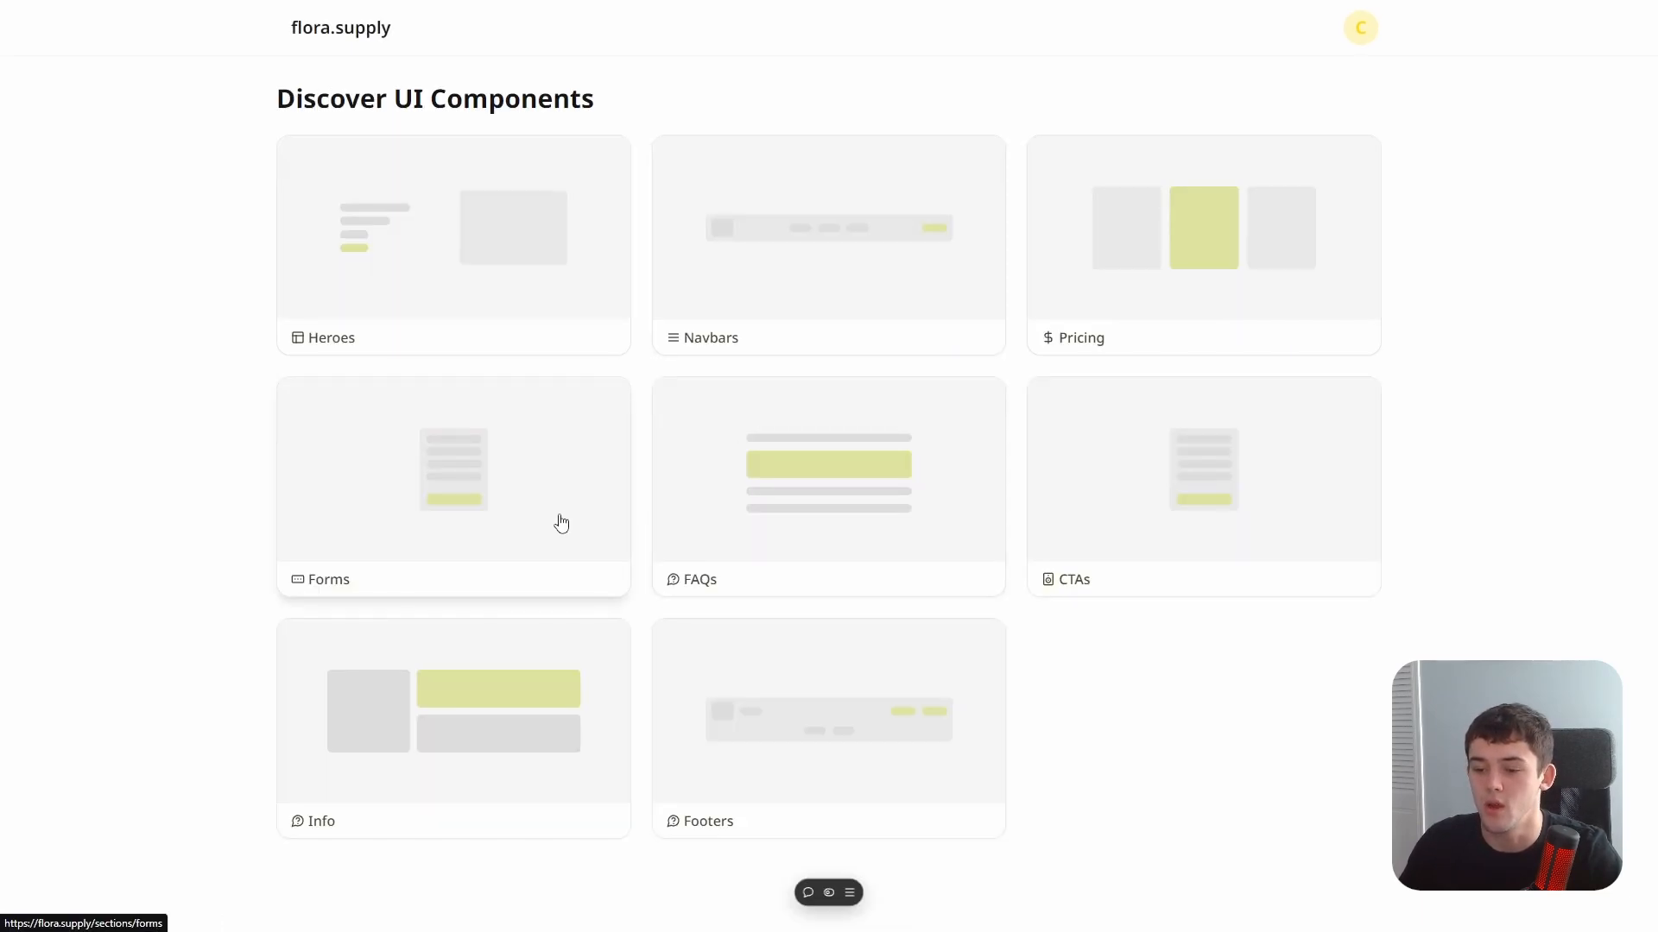
{"action": "mouse_move", "coordinate": [539, 518]}
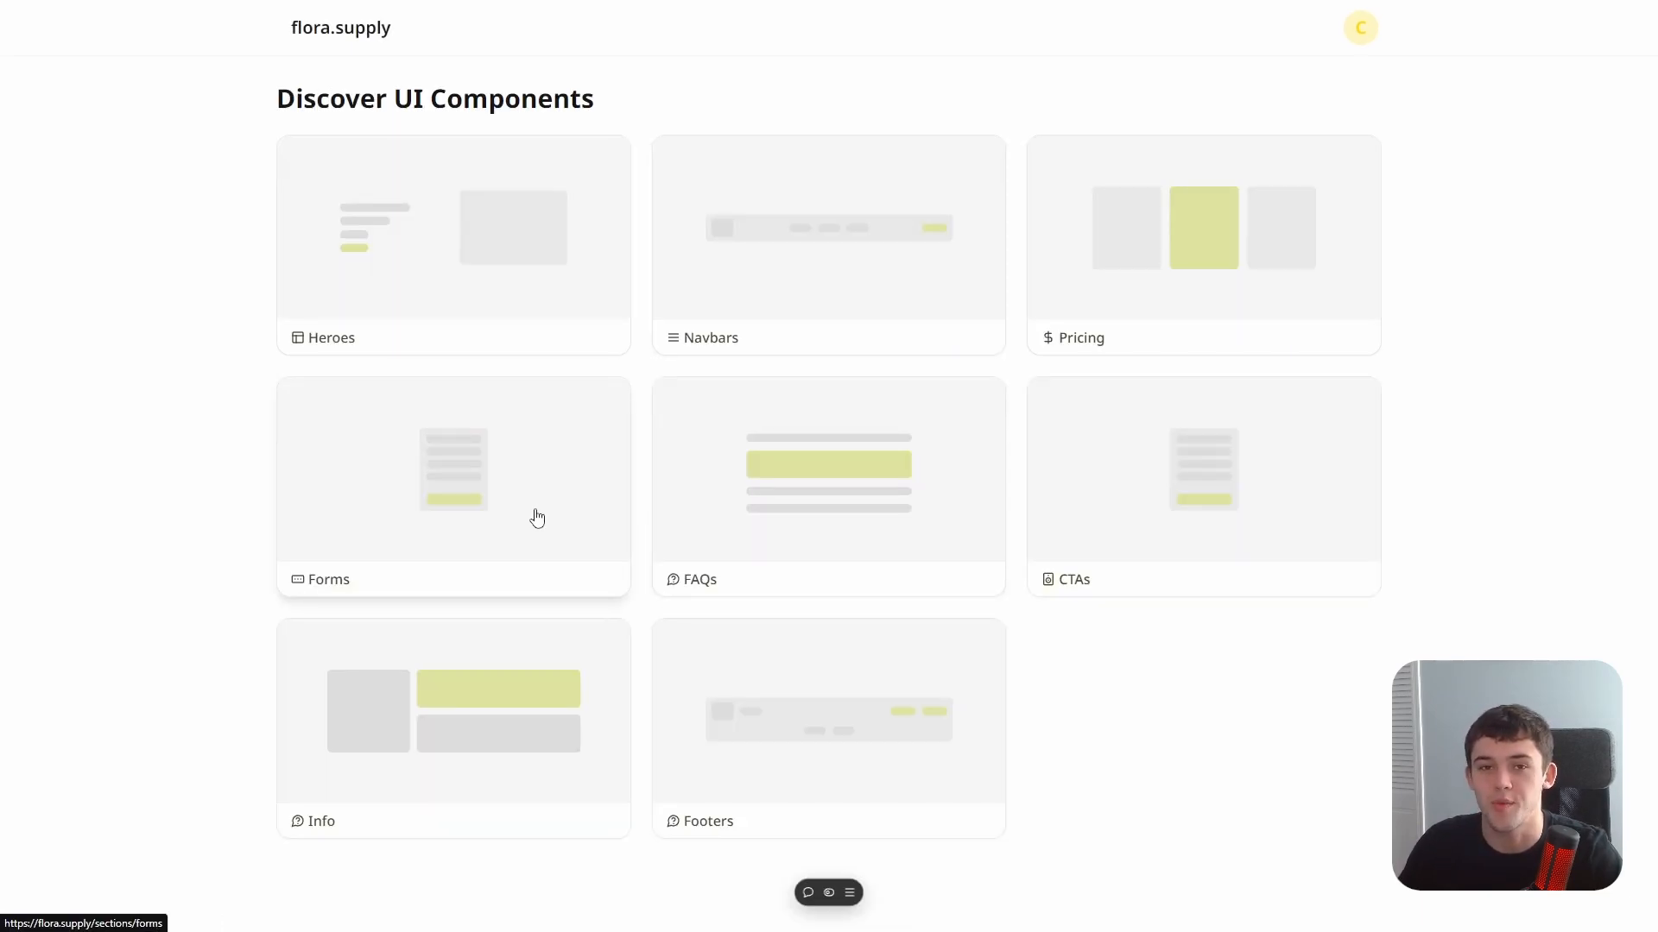